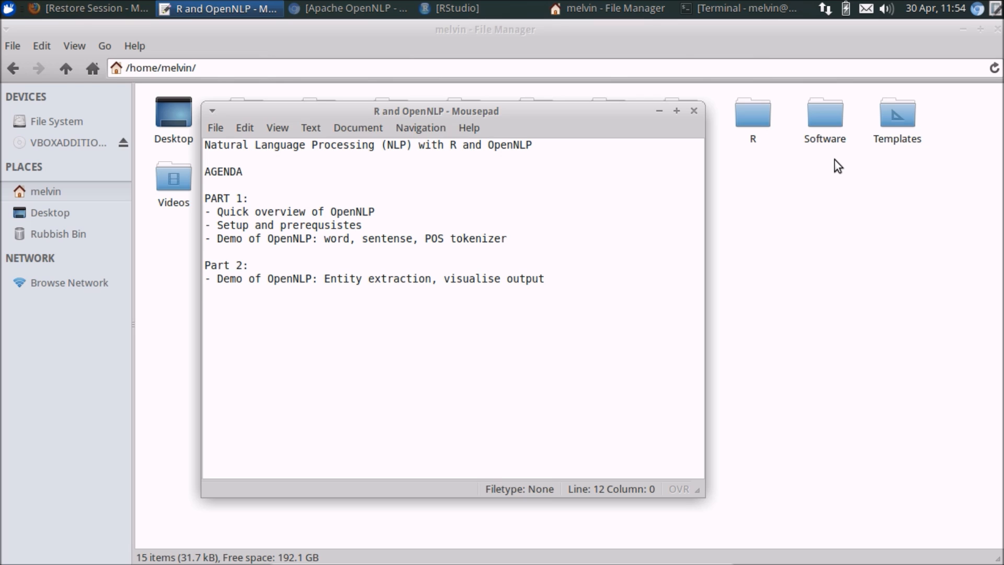
Step: Highlight the 'word' and 'POS' terms in the agenda notes
left_click(205, 293)
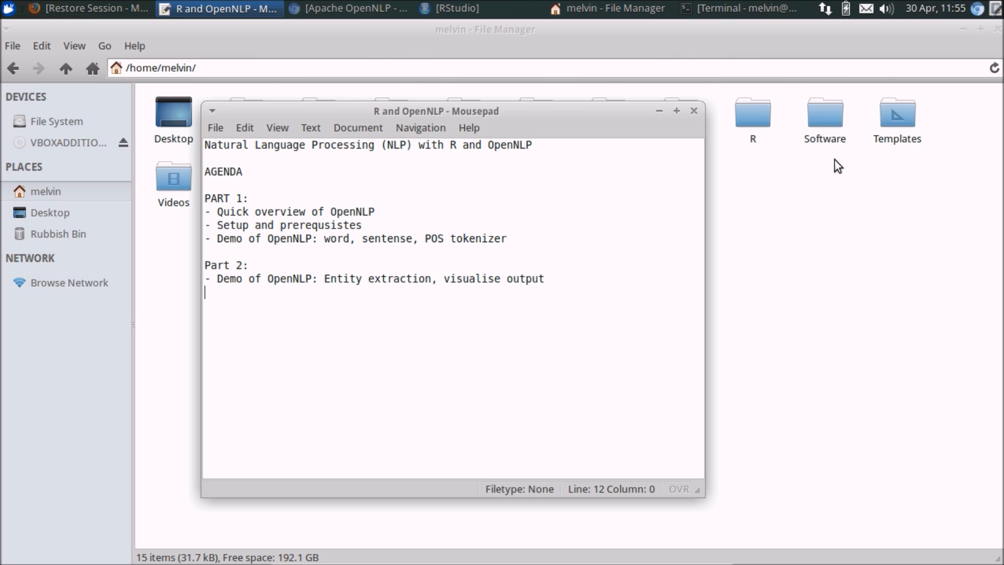
mouse_move(521, 120)
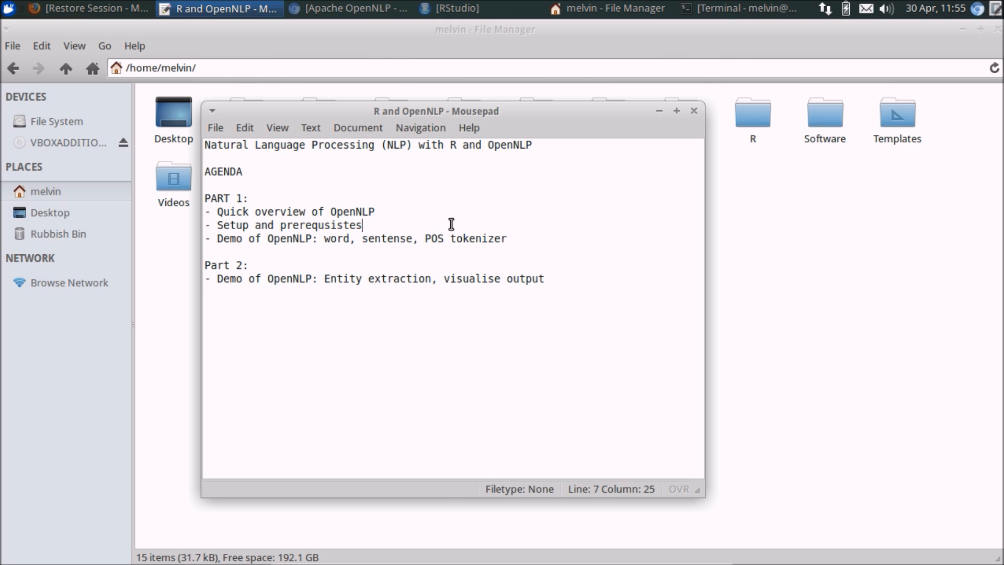
mouse_move(495, 158)
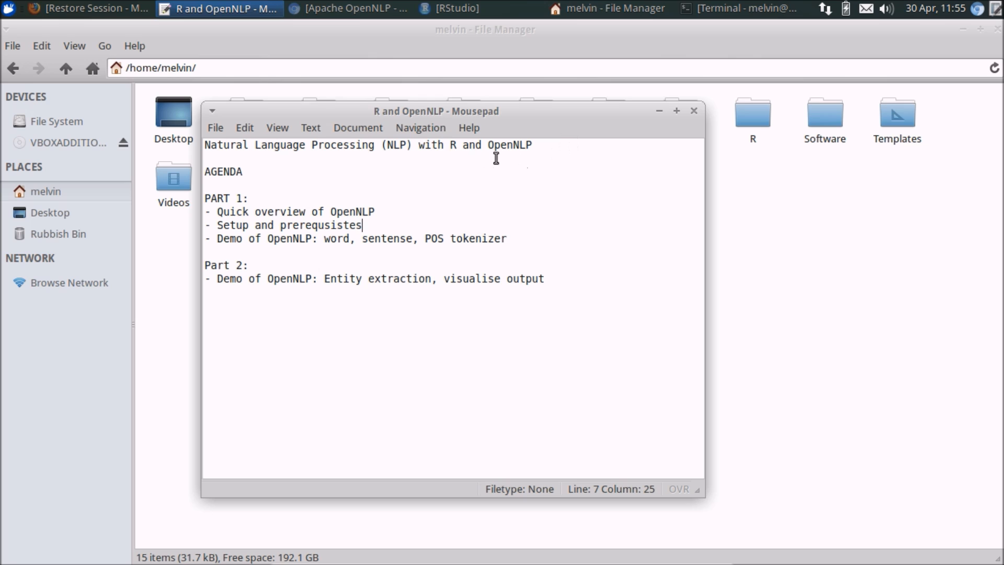
mouse_move(501, 139)
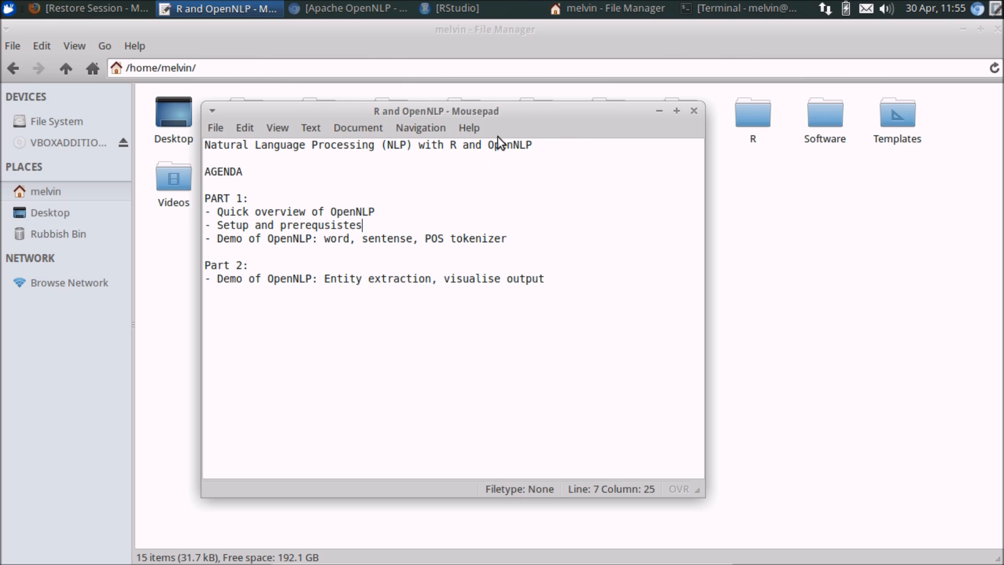
mouse_move(535, 228)
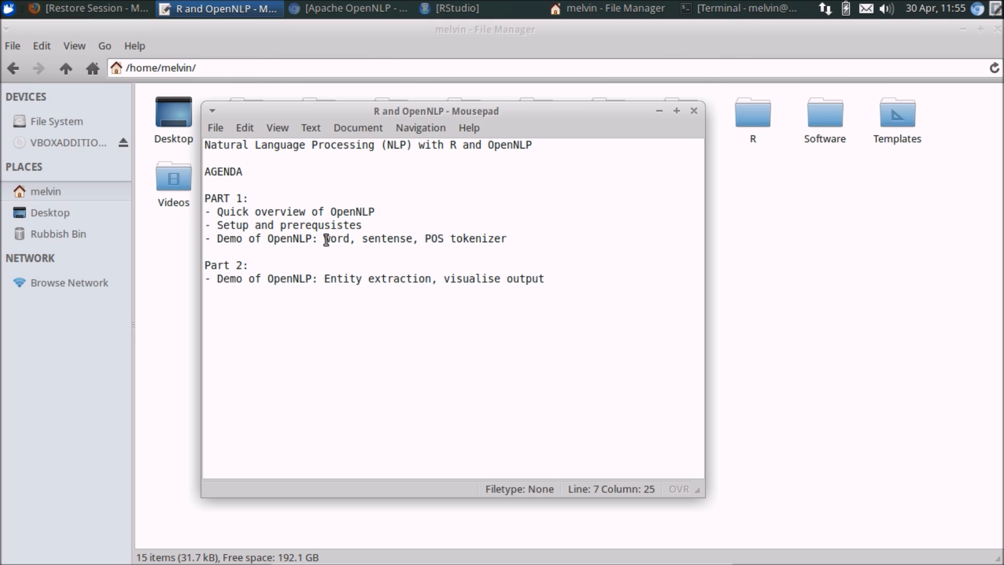
double_click(334, 238)
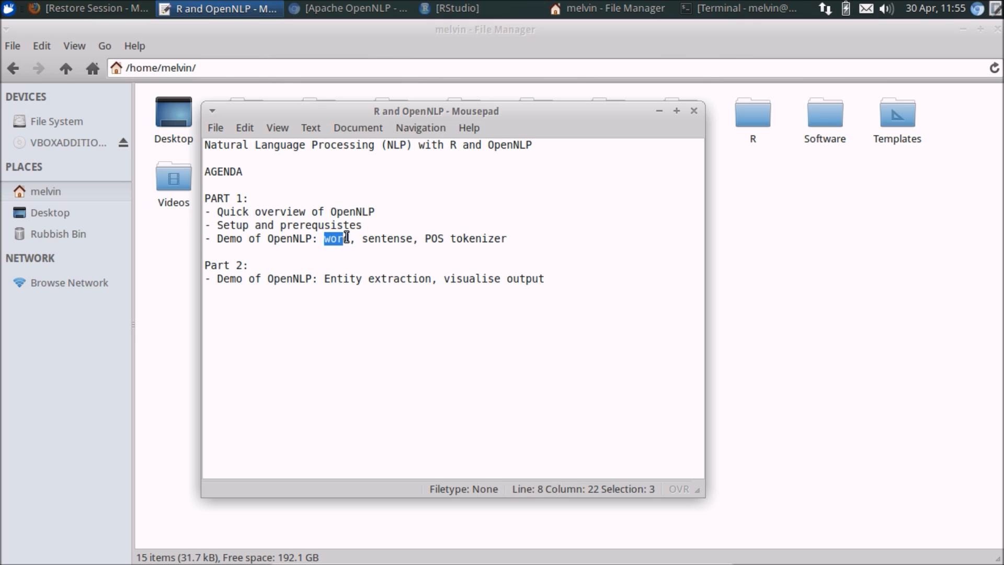
left_click_drag(333, 238, 410, 239)
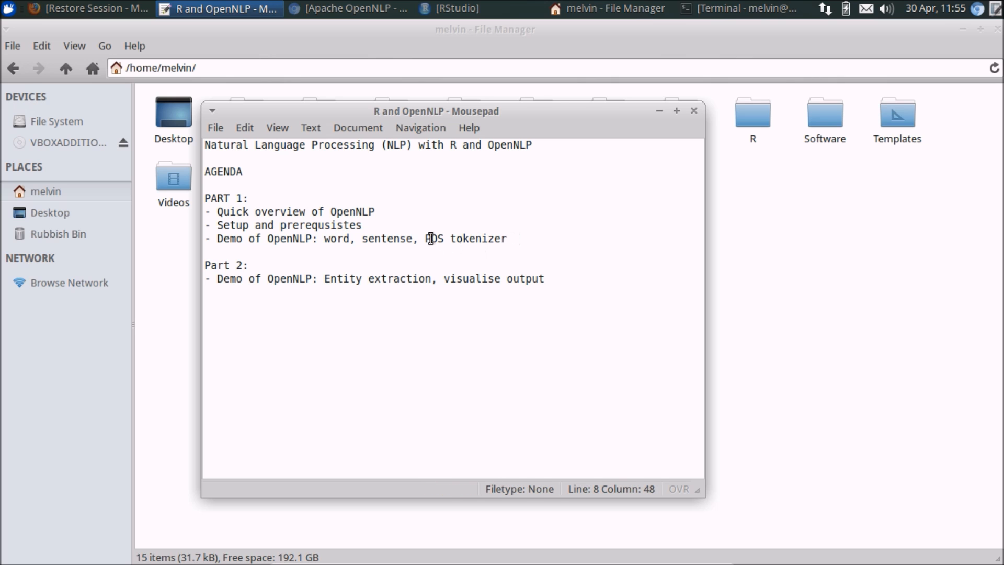
double_click(434, 239)
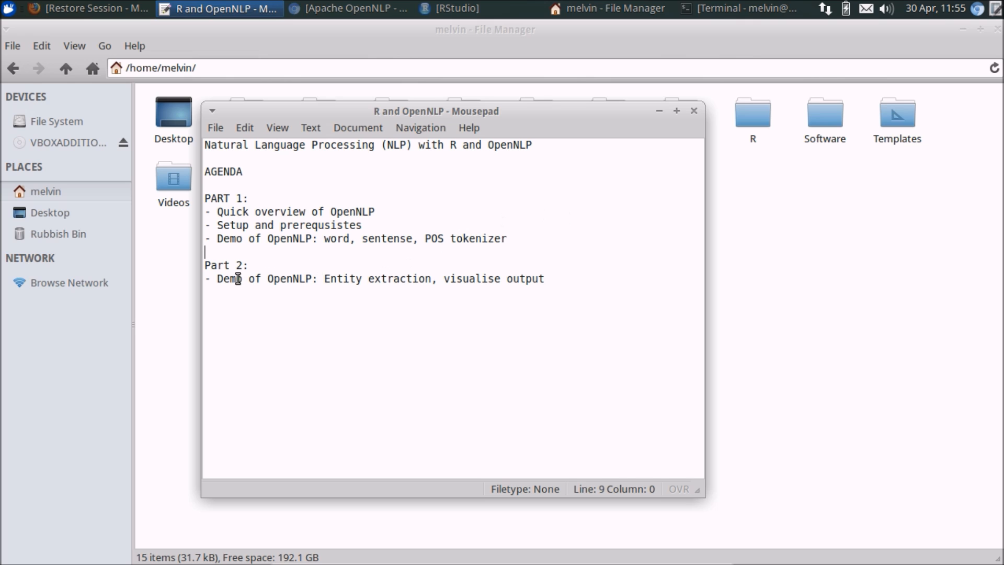
mouse_move(319, 269)
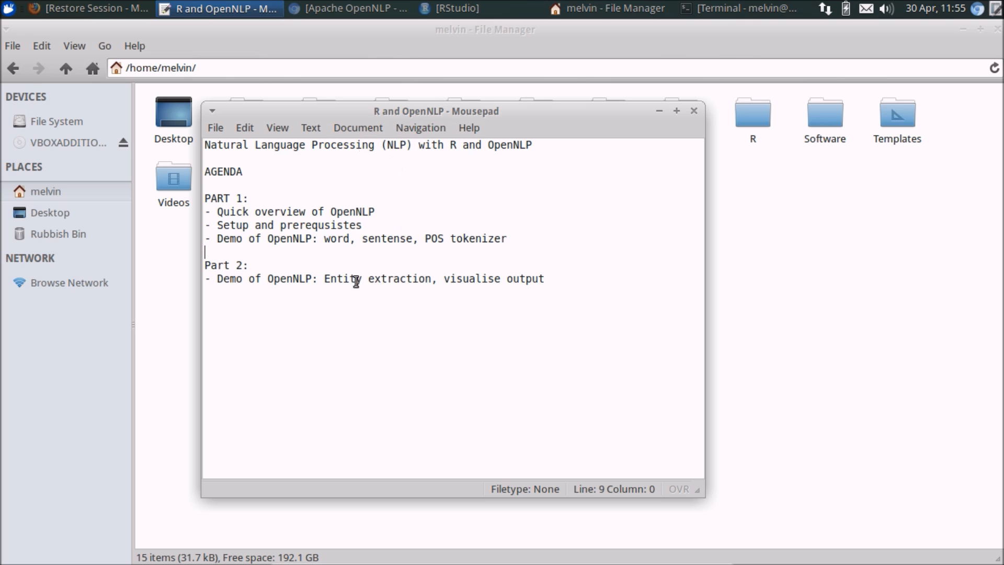
left_click_drag(325, 278, 422, 277)
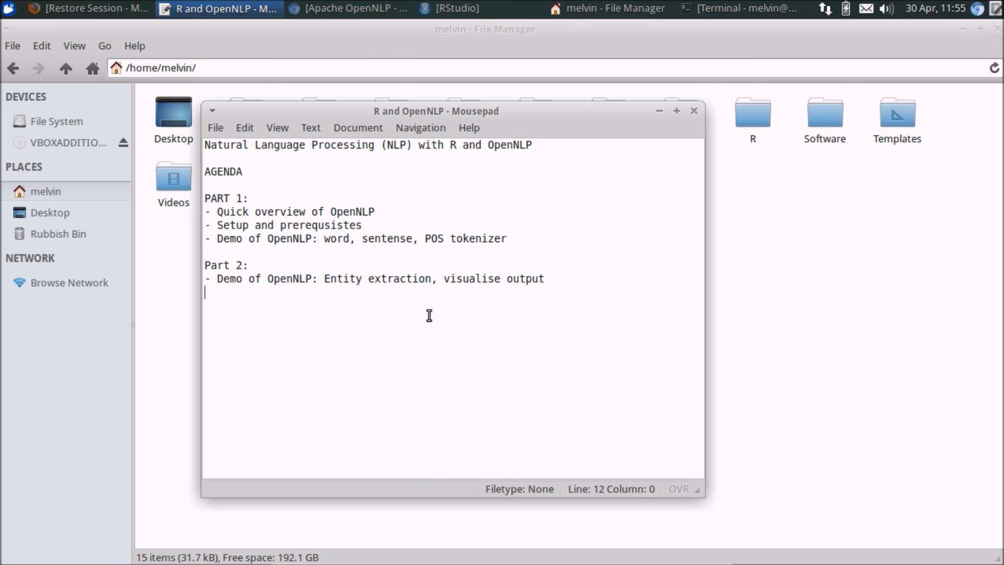
mouse_move(538, 269)
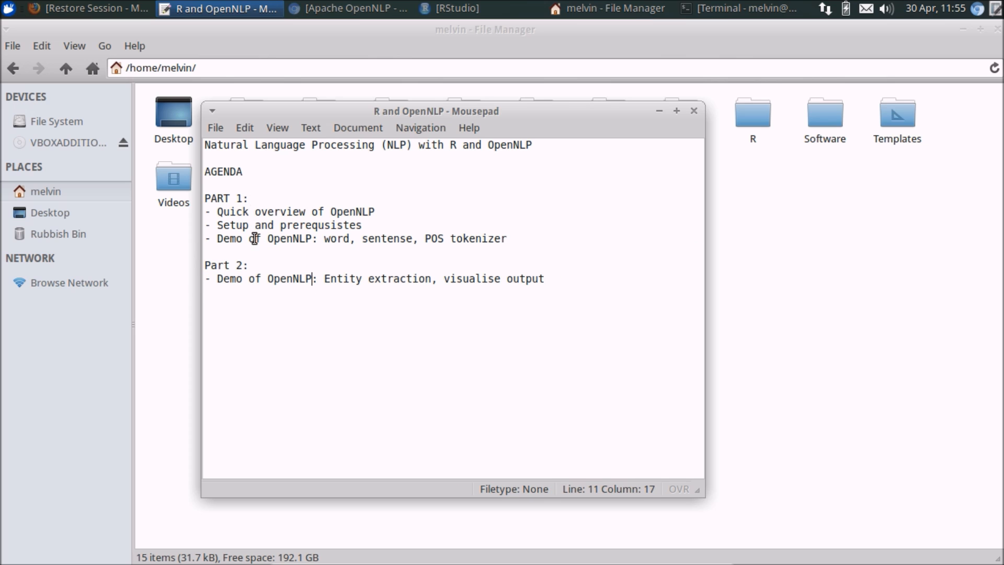
mouse_move(307, 291)
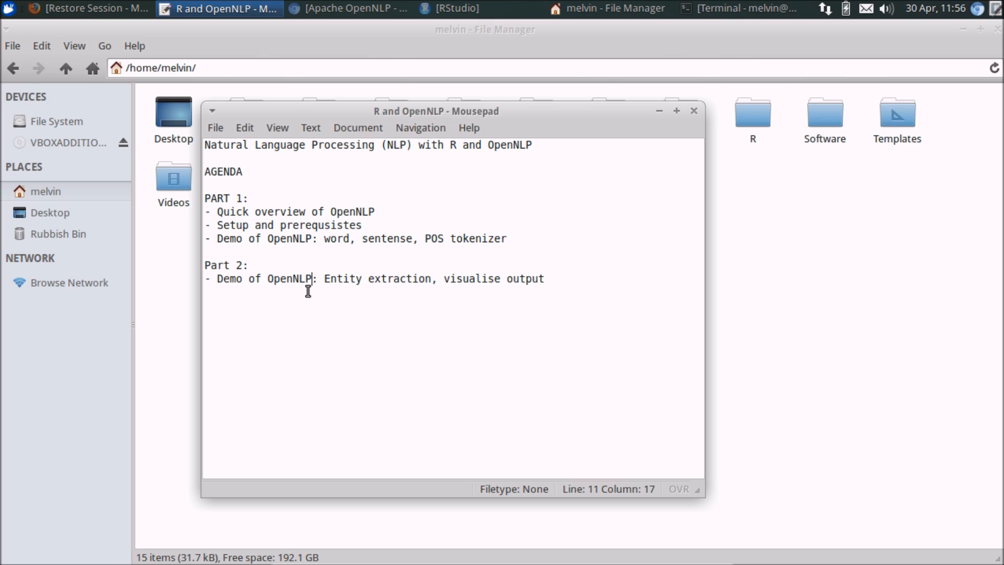
mouse_move(260, 171)
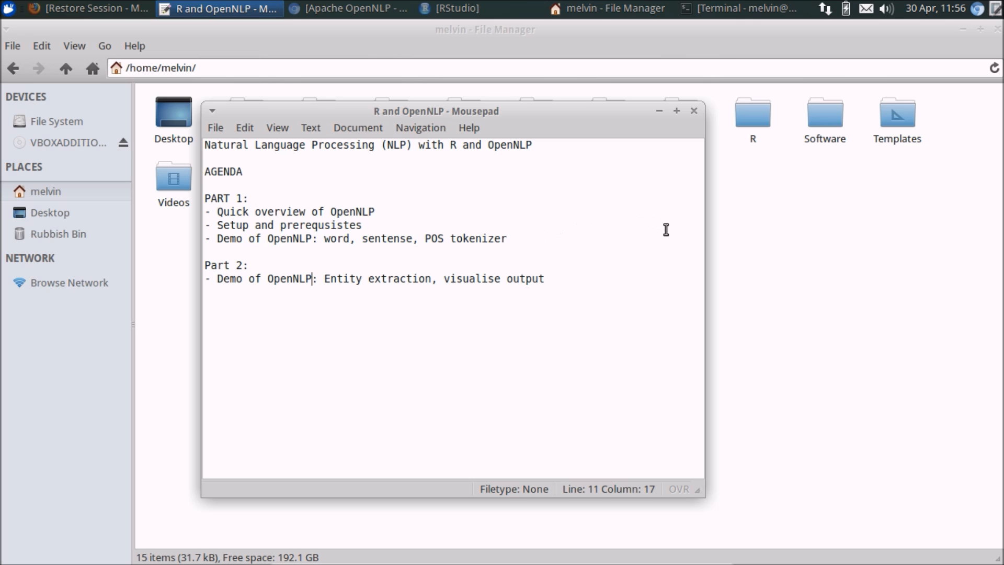
mouse_move(742, 204)
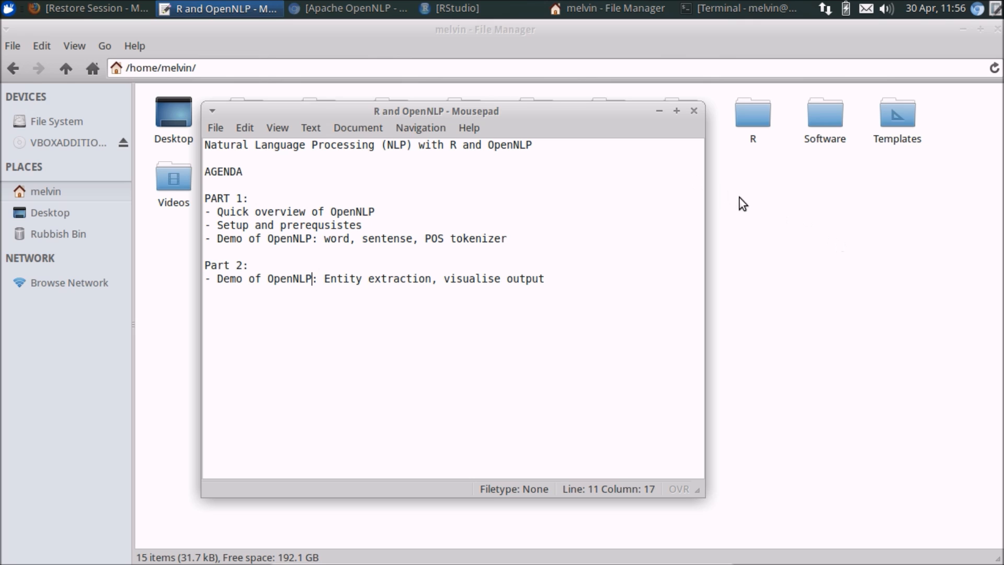
Step: Bring the Apache OpenNLP welcome page to the front in Chromium
left_click(349, 8)
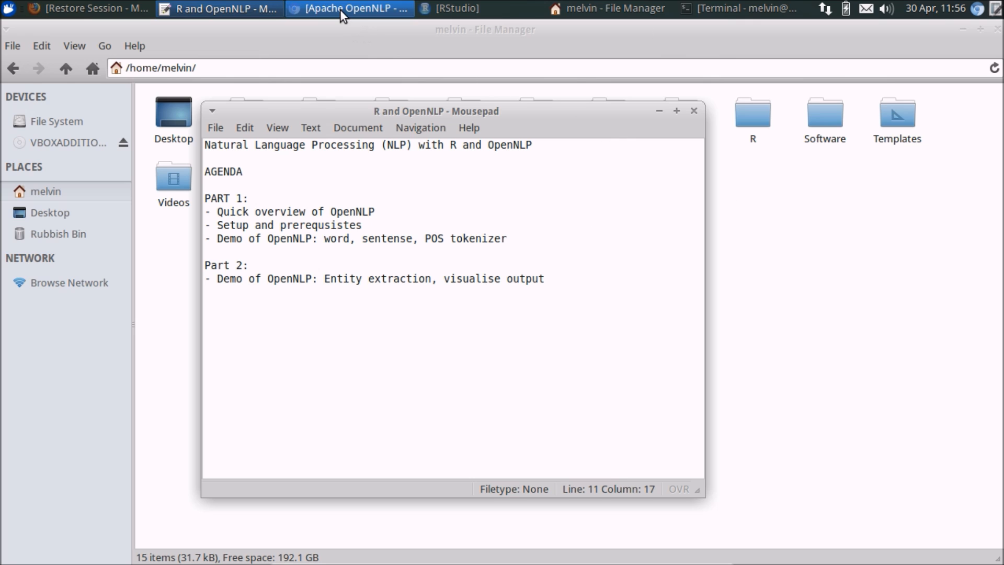
left_click(308, 279)
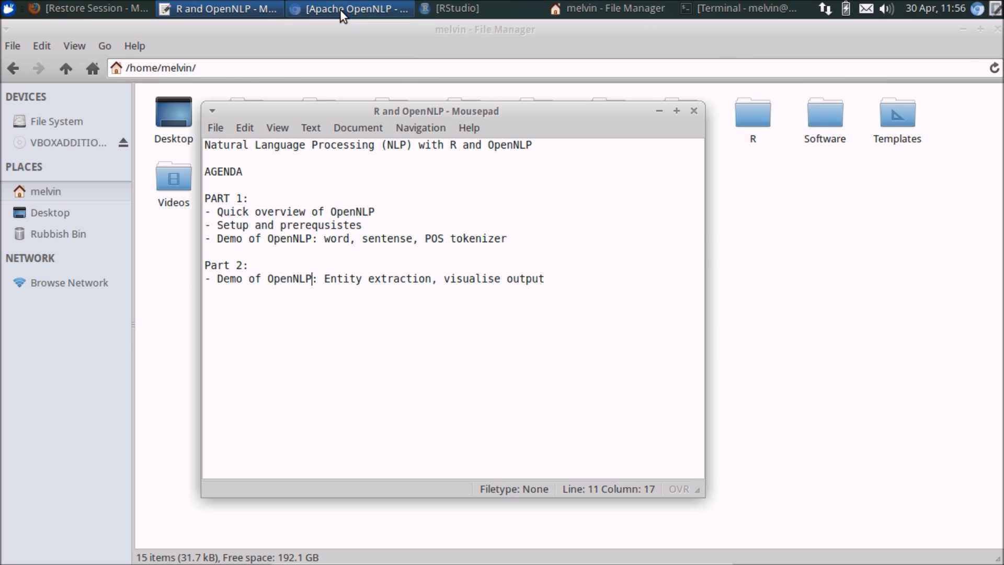
left_click(349, 8)
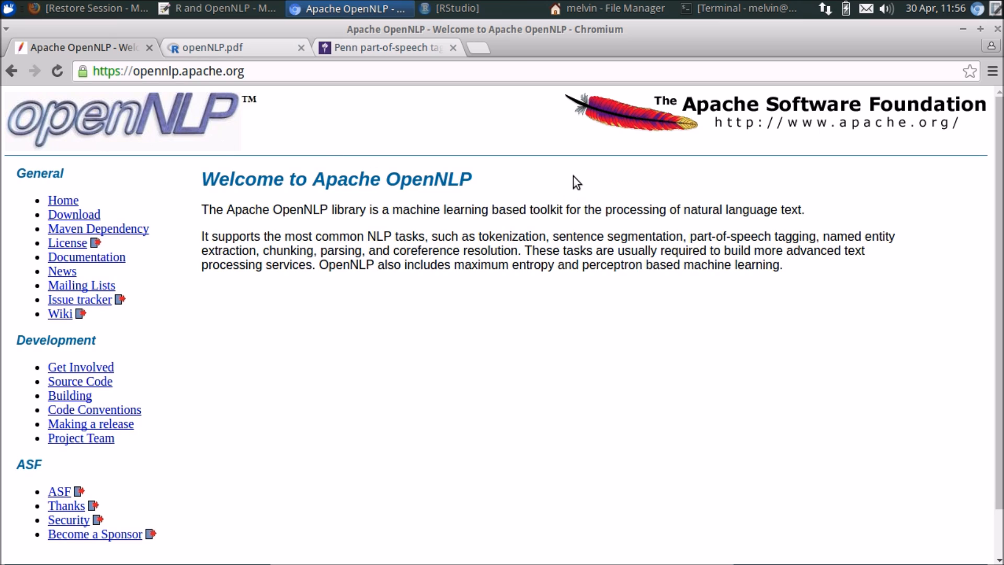
mouse_move(582, 174)
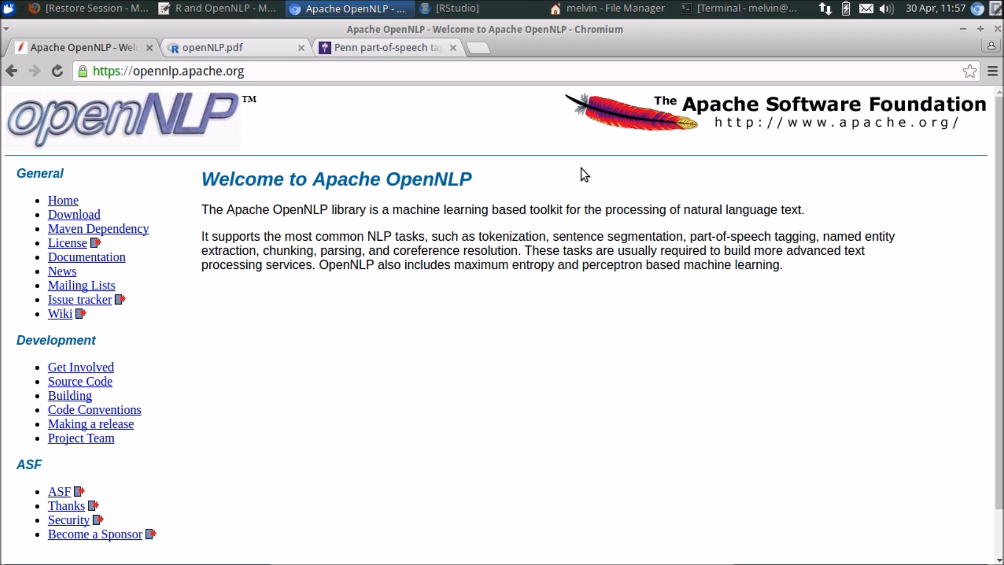
mouse_move(383, 286)
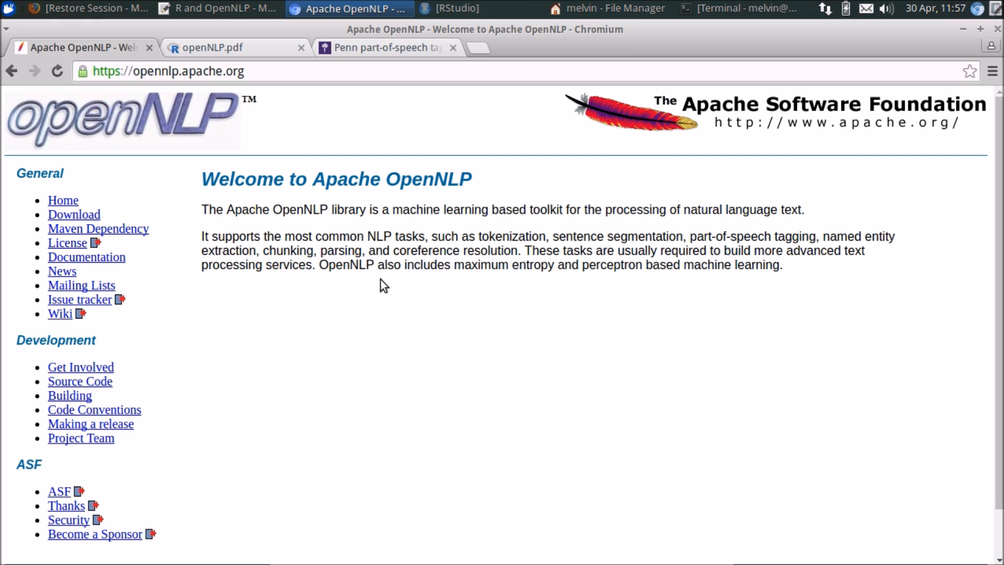
mouse_move(363, 230)
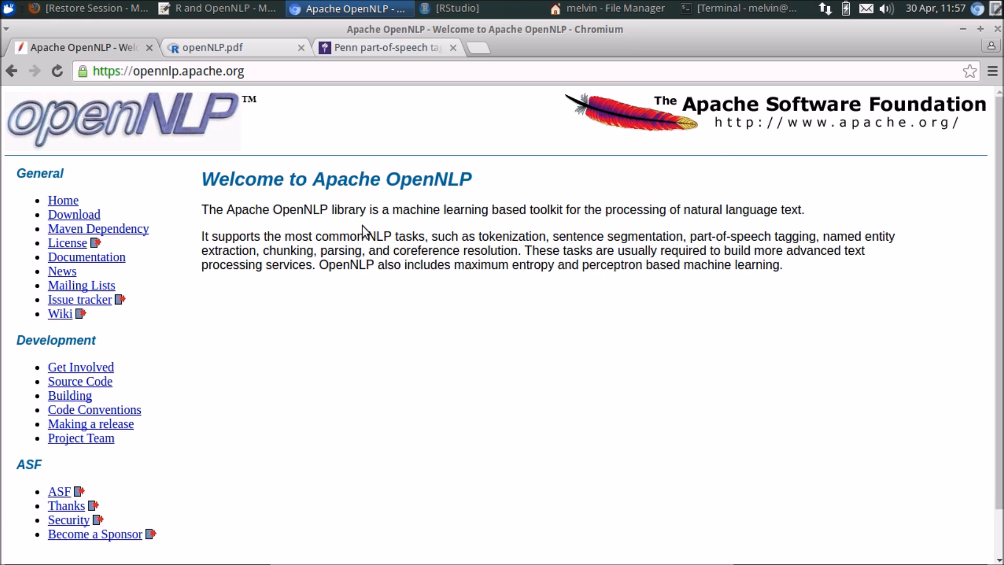
Step: Bring the Mousepad agenda notes forward and highlight a line of the agenda
left_click(218, 8)
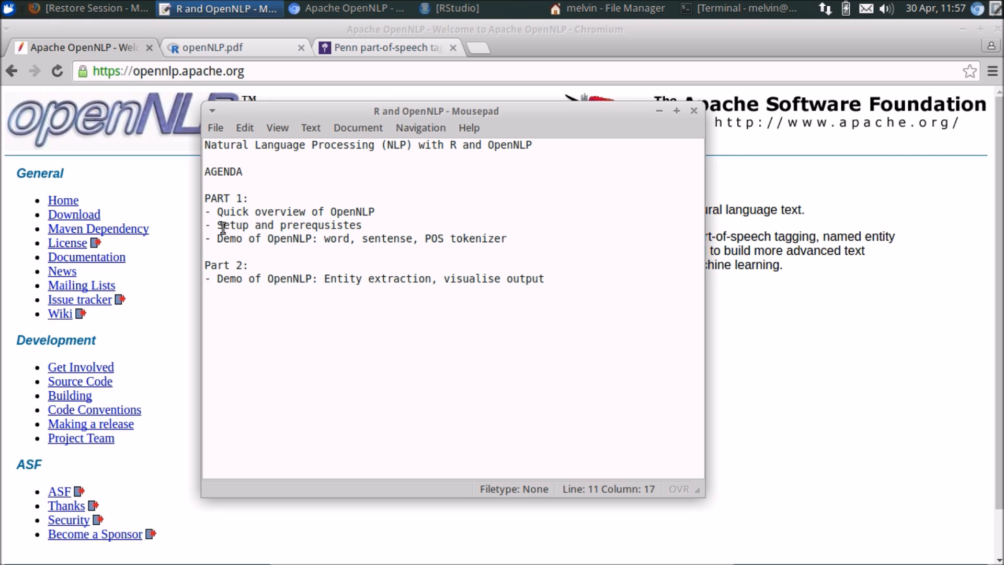
left_click_drag(217, 225, 361, 224)
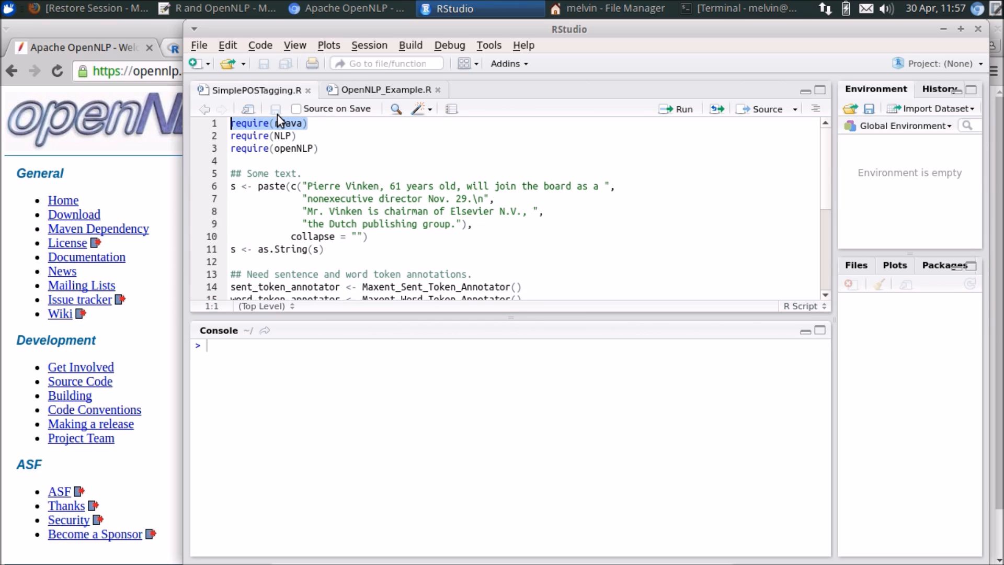
left_click(345, 8)
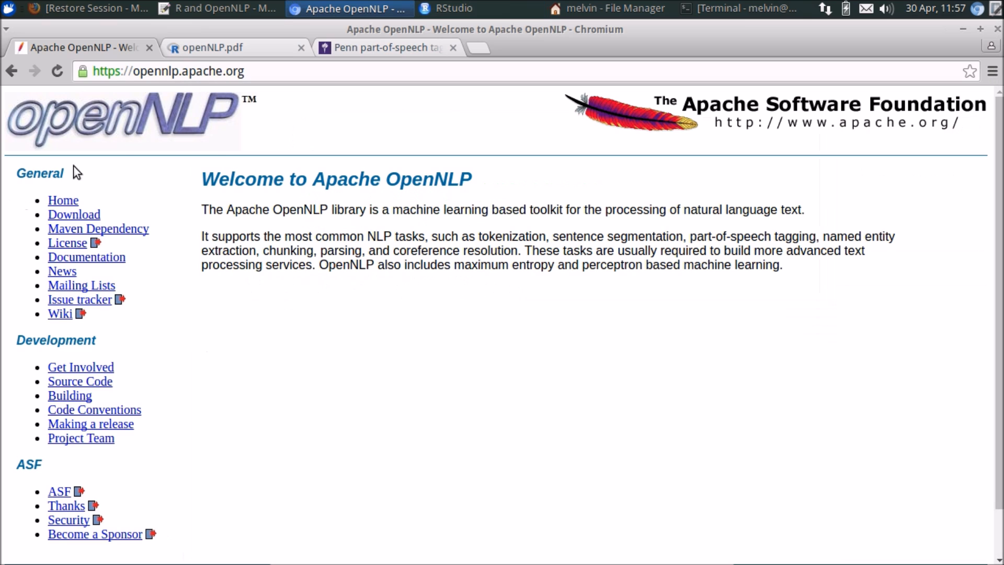
mouse_move(140, 148)
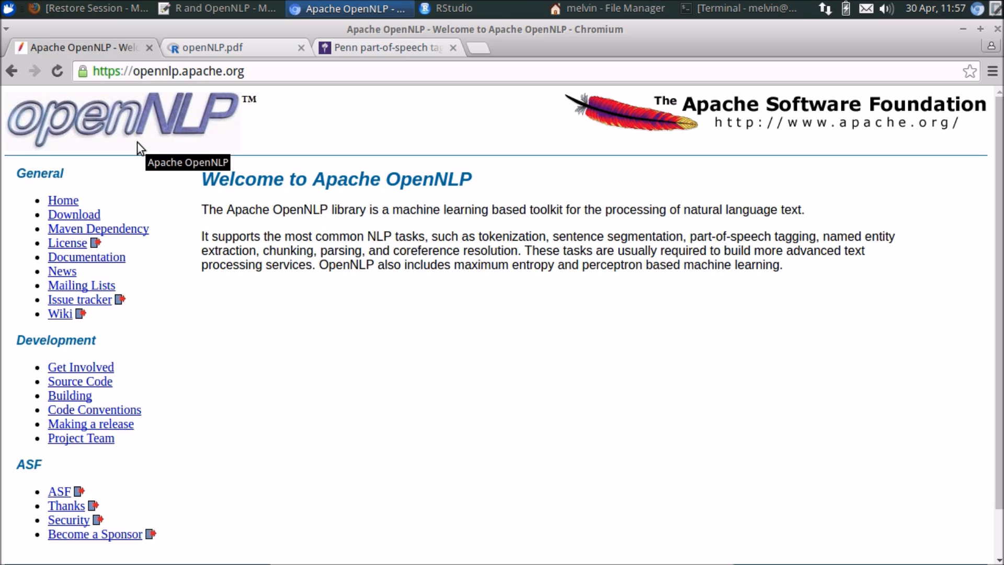
mouse_move(367, 232)
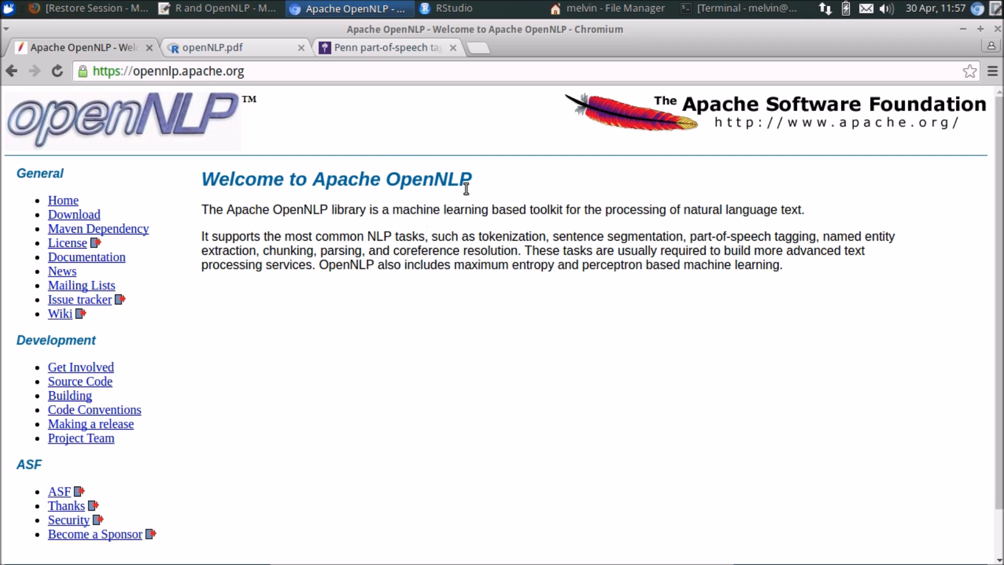
left_click(452, 8)
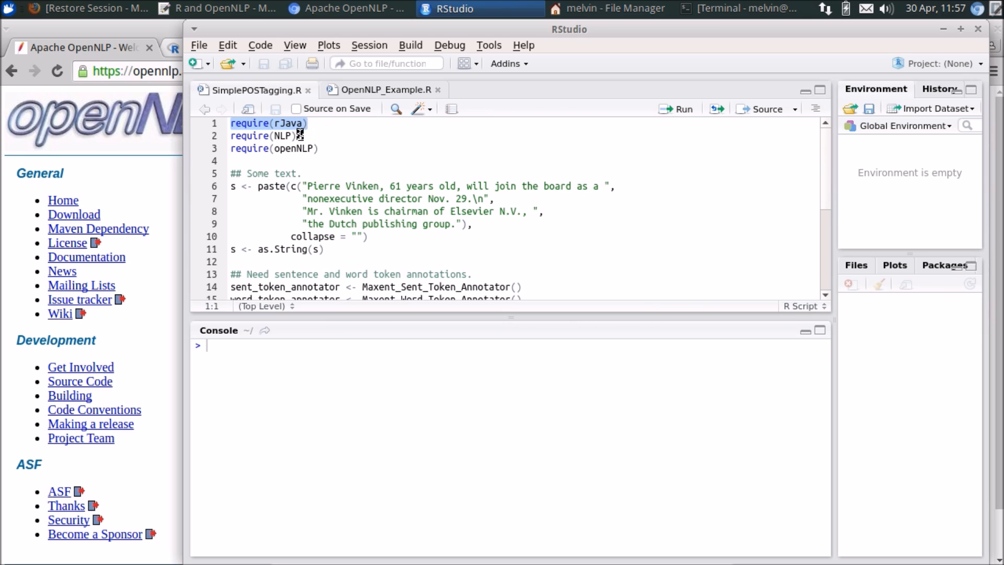
mouse_move(304, 131)
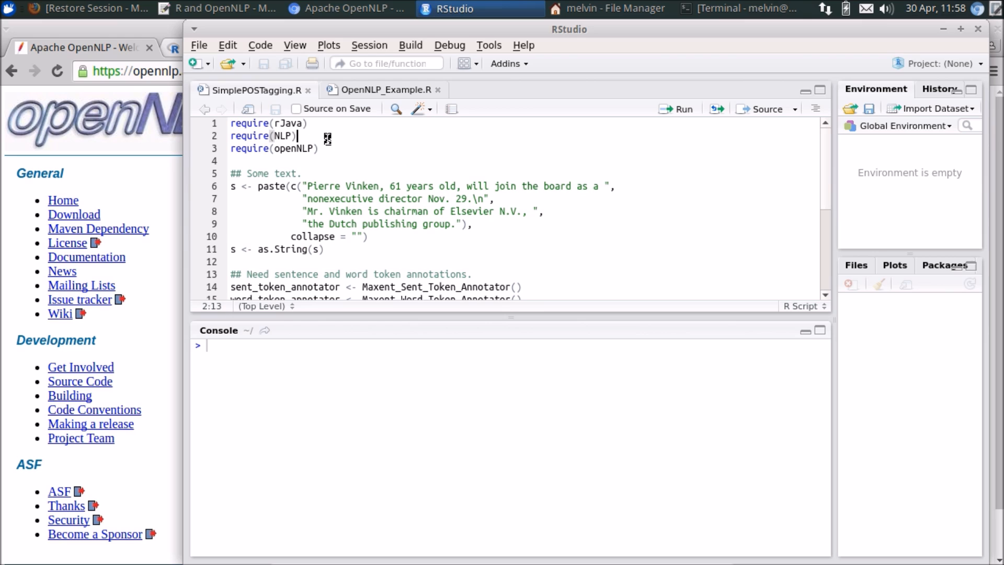
Step: Walk through the rJava, NLP and openNLP require lines in SimplePOSTagging.R
double_click(283, 136)
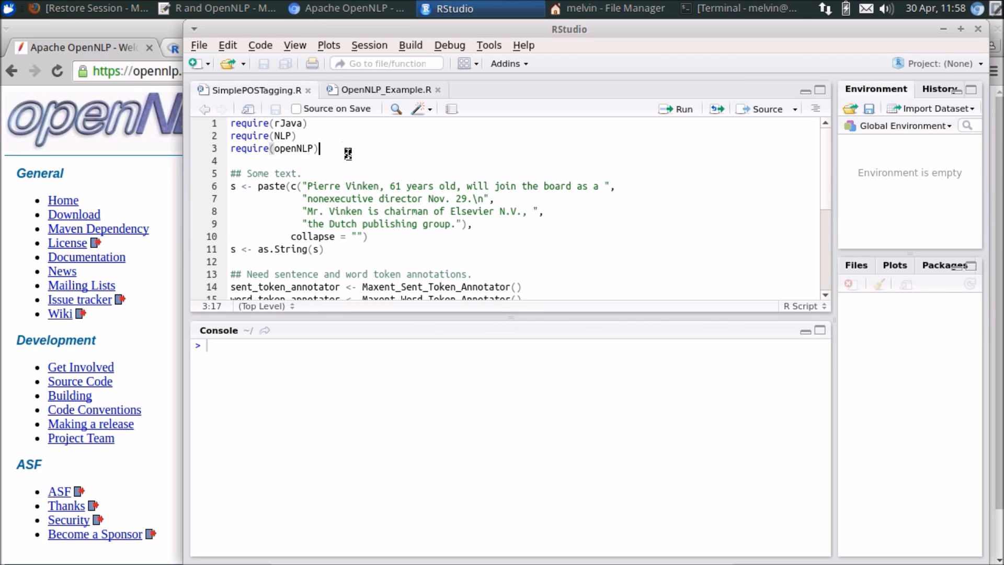
mouse_move(334, 198)
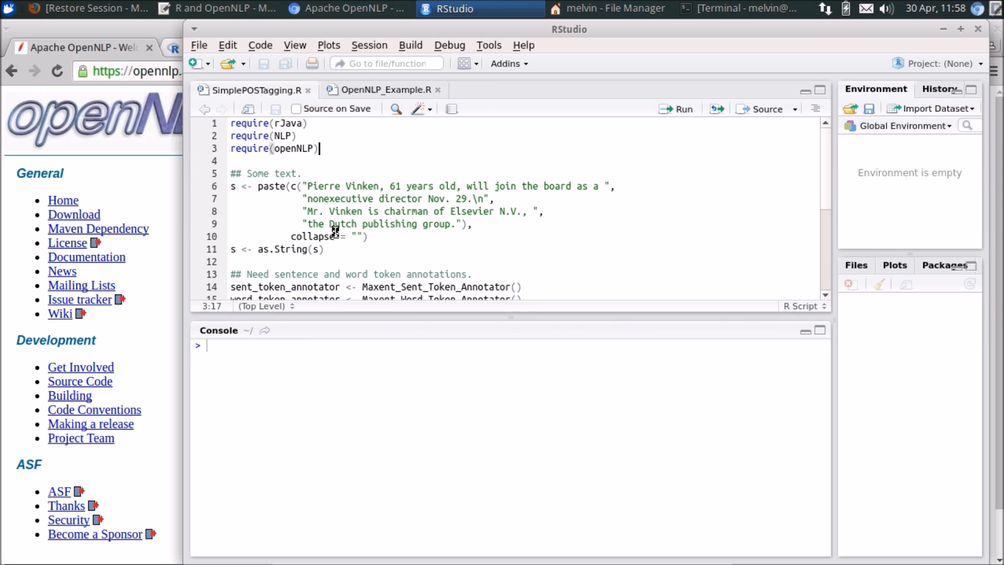
mouse_move(87, 193)
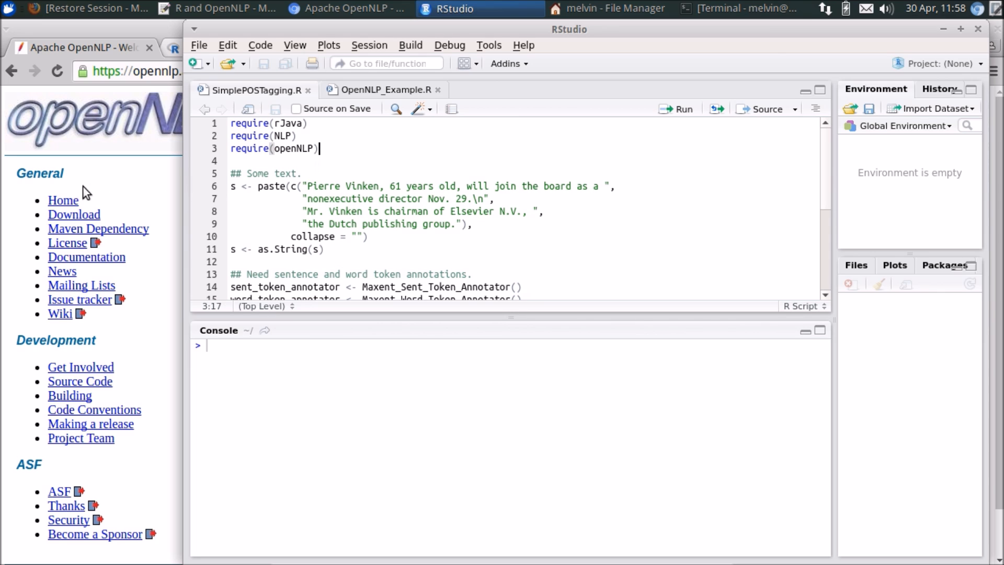
Step: Show the CRAN openNLP package reference PDF in Chromium
left_click(347, 9)
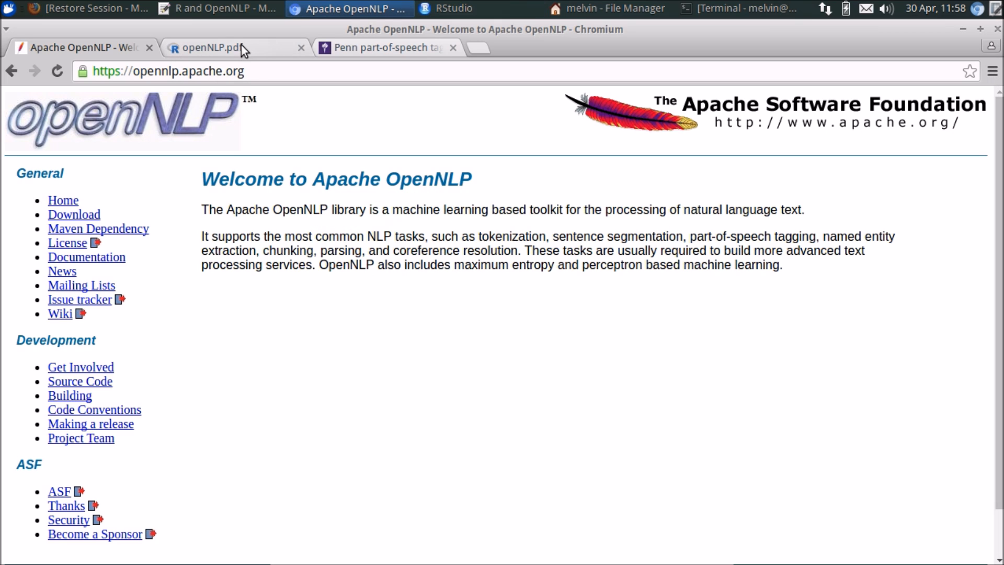
left_click(224, 47)
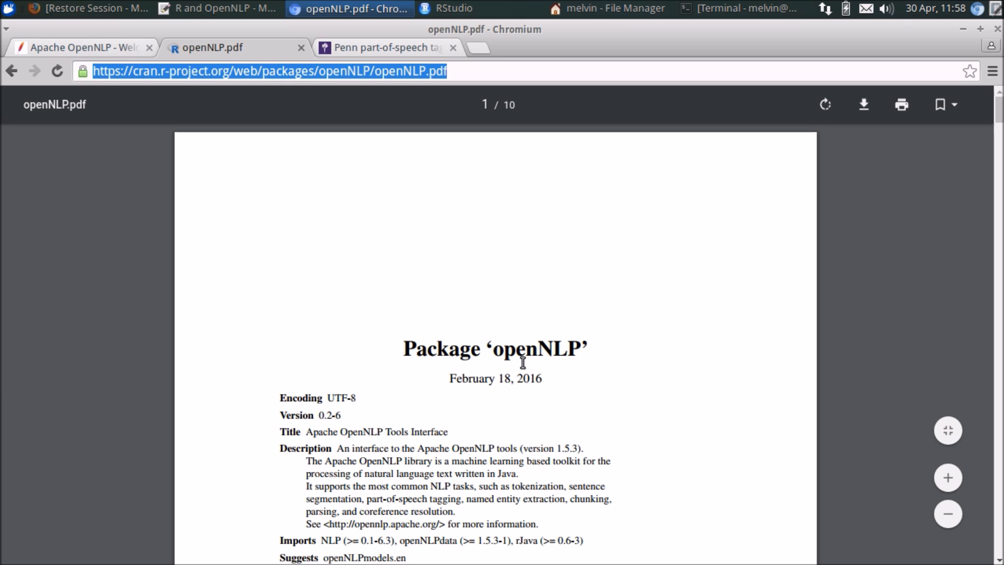
mouse_move(153, 123)
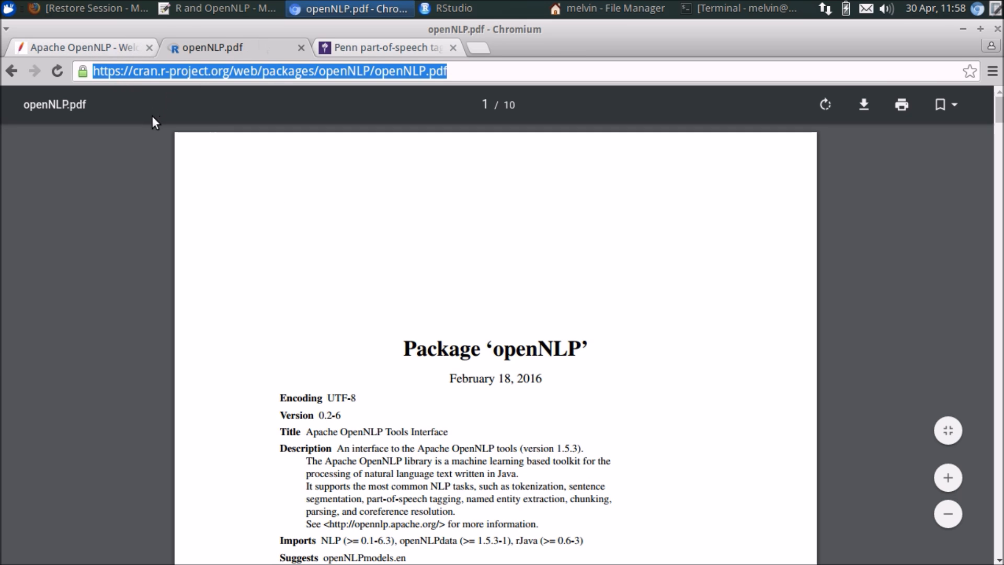
Step: Run the sample-text lines creating String s, then print s showing both Pierre Vinken sentences
left_click(450, 8)
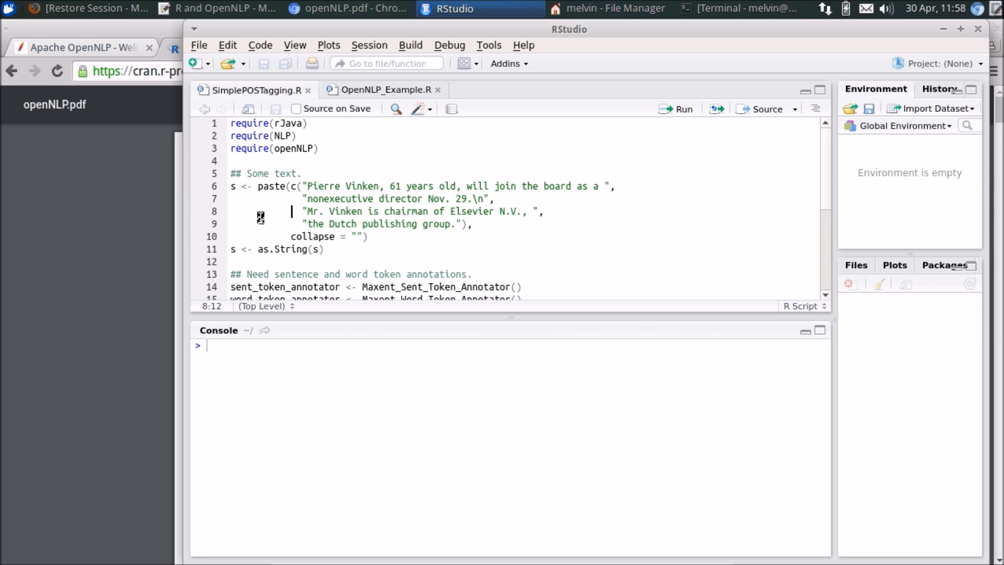
mouse_move(444, 244)
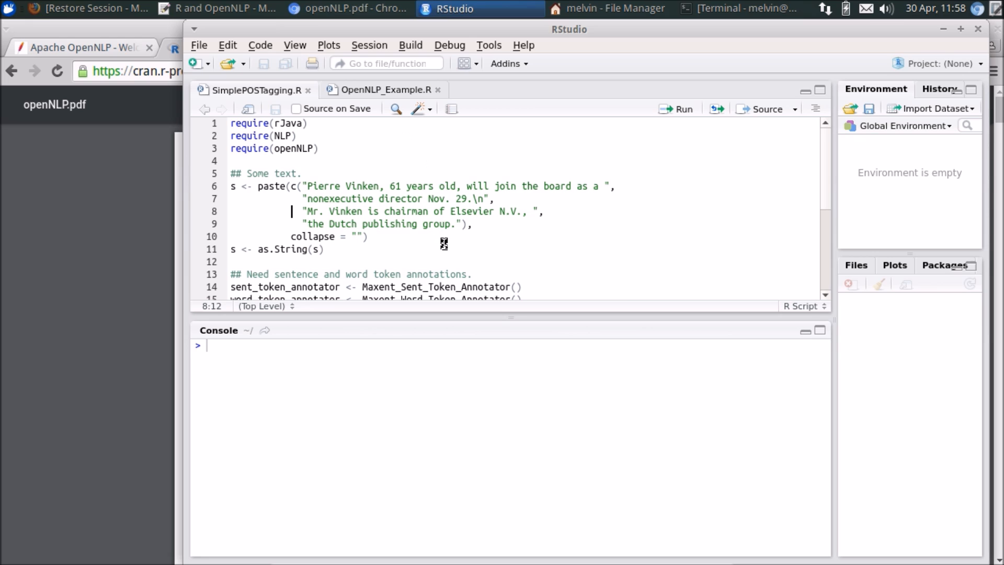
mouse_move(485, 258)
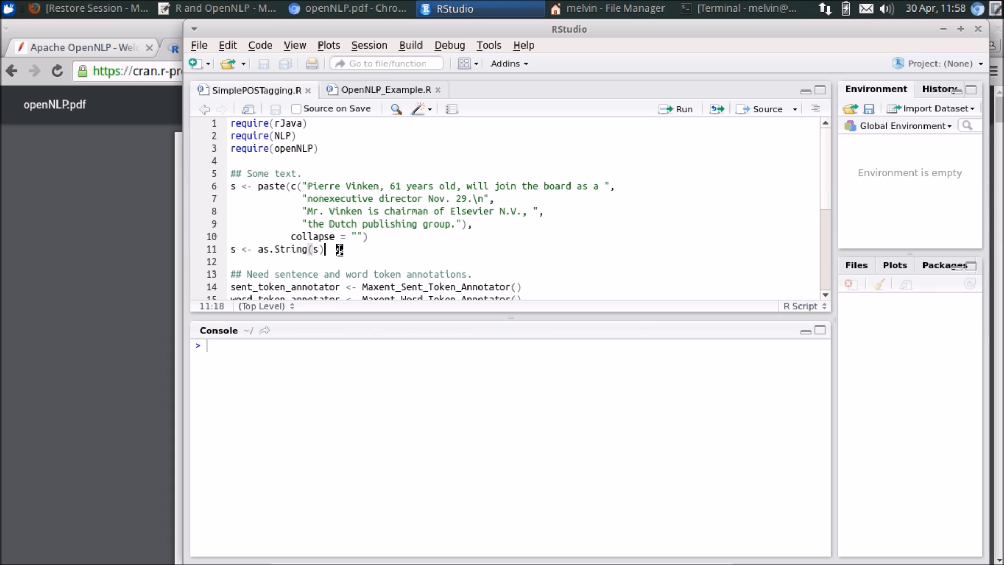
mouse_move(212, 49)
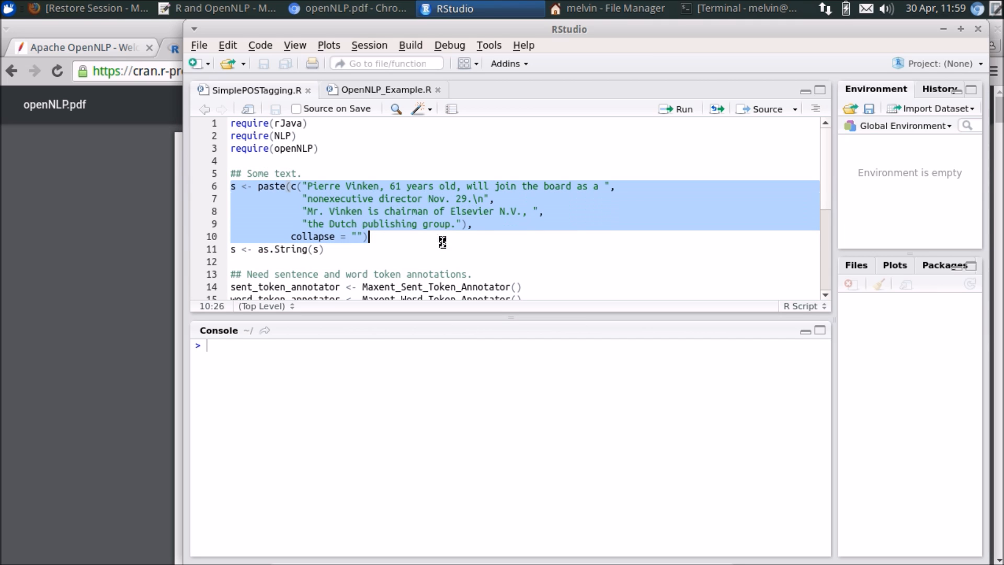
left_click(278, 249)
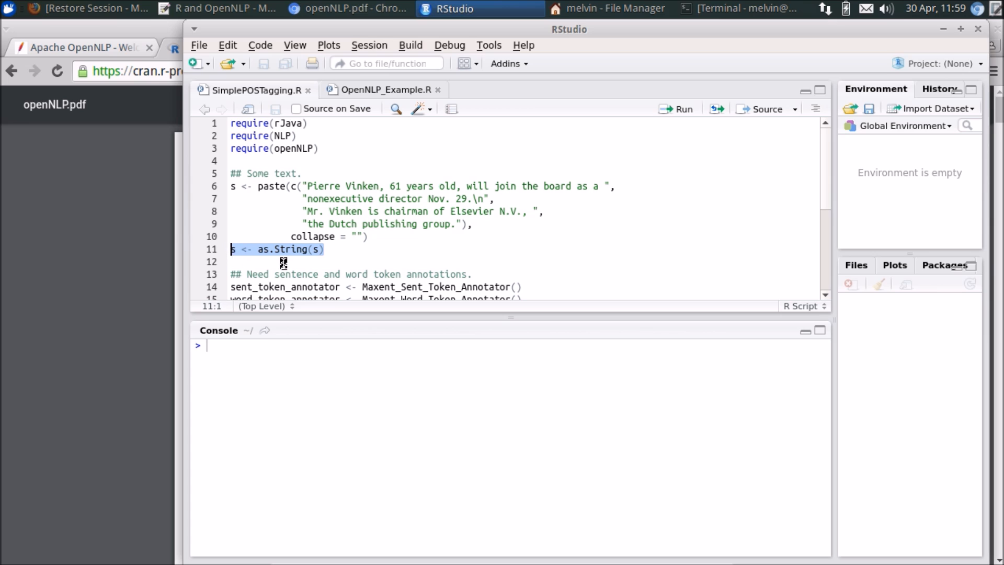
left_click(272, 262)
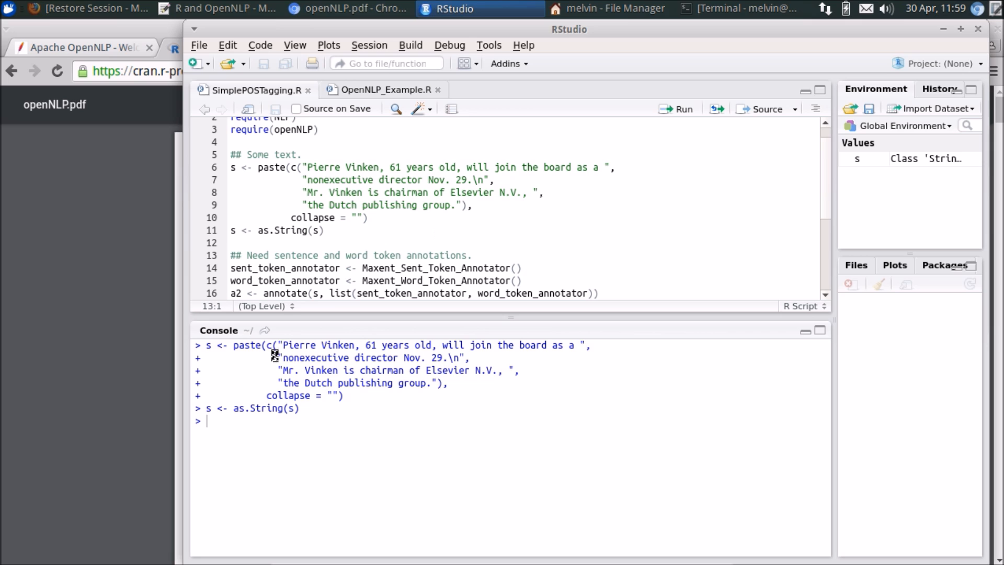
type("s")
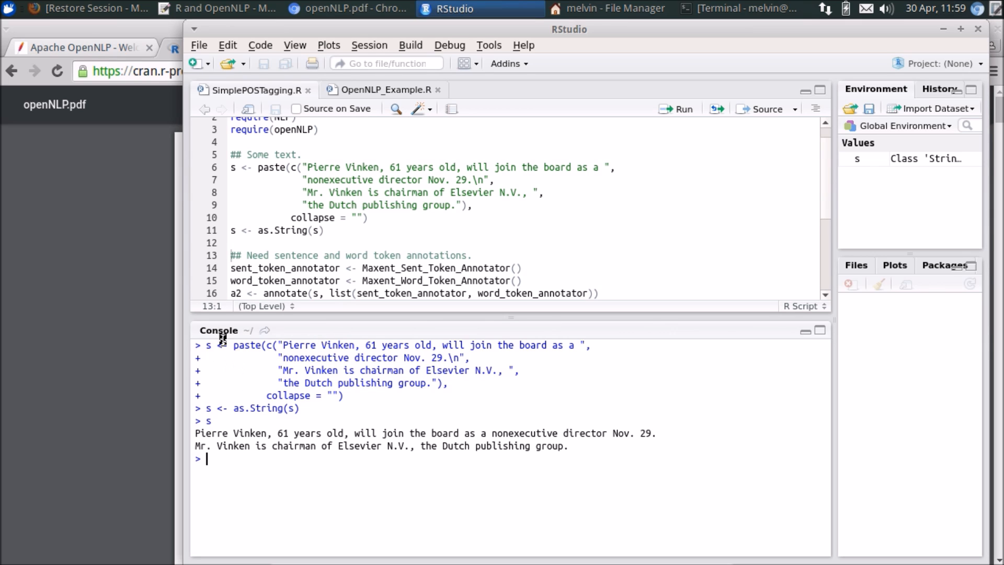
left_click_drag(195, 433, 430, 432)
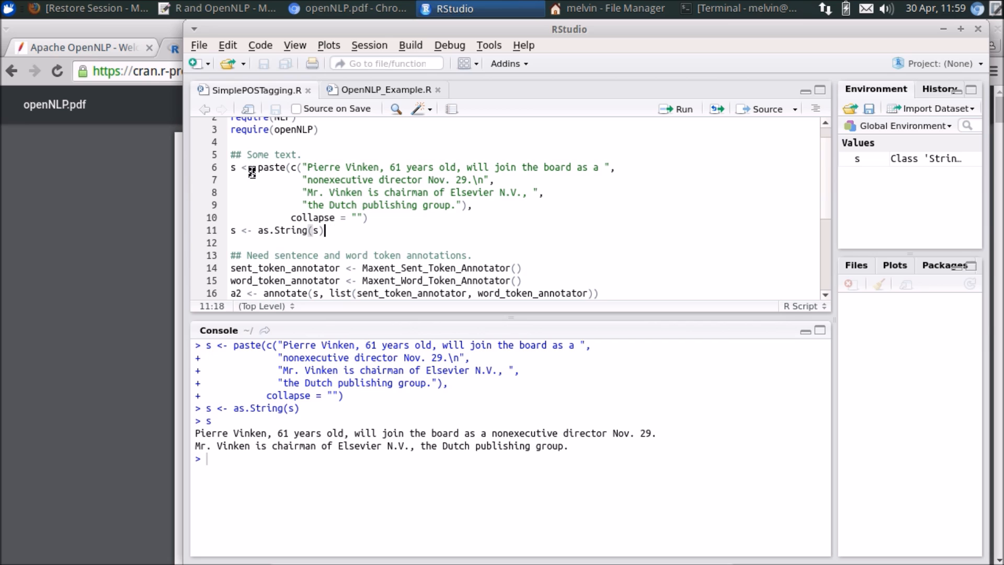
mouse_move(549, 206)
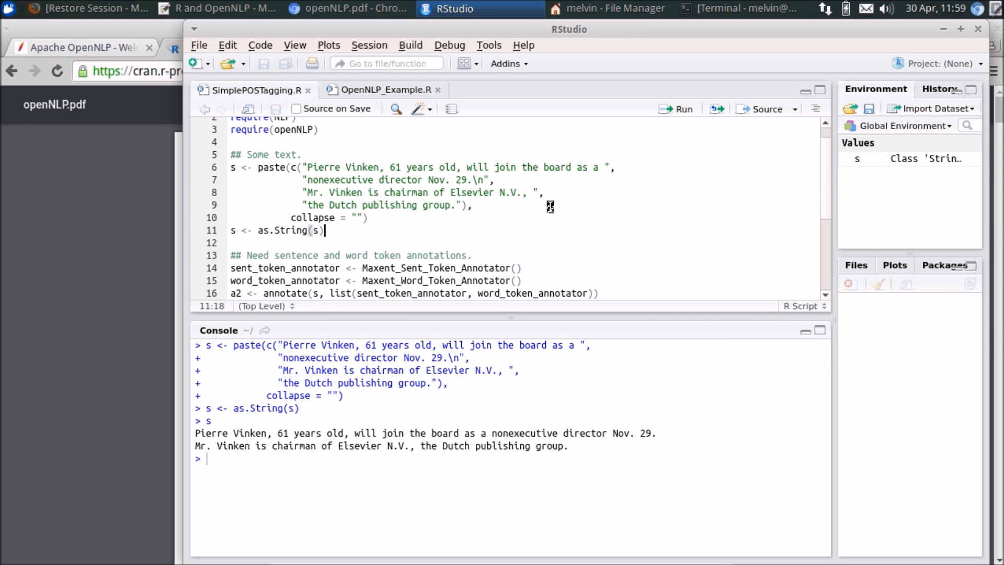
mouse_move(451, 205)
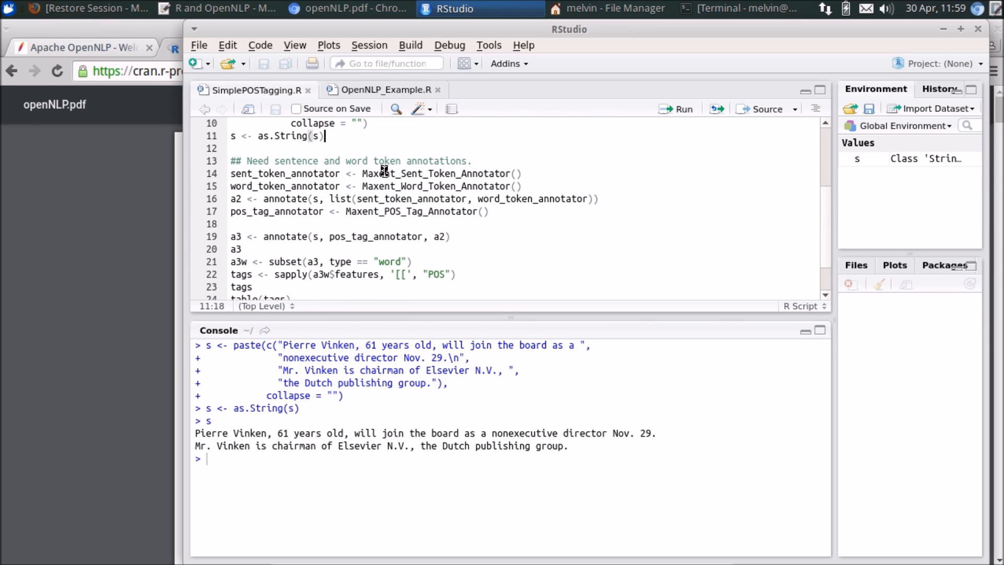
mouse_move(189, 284)
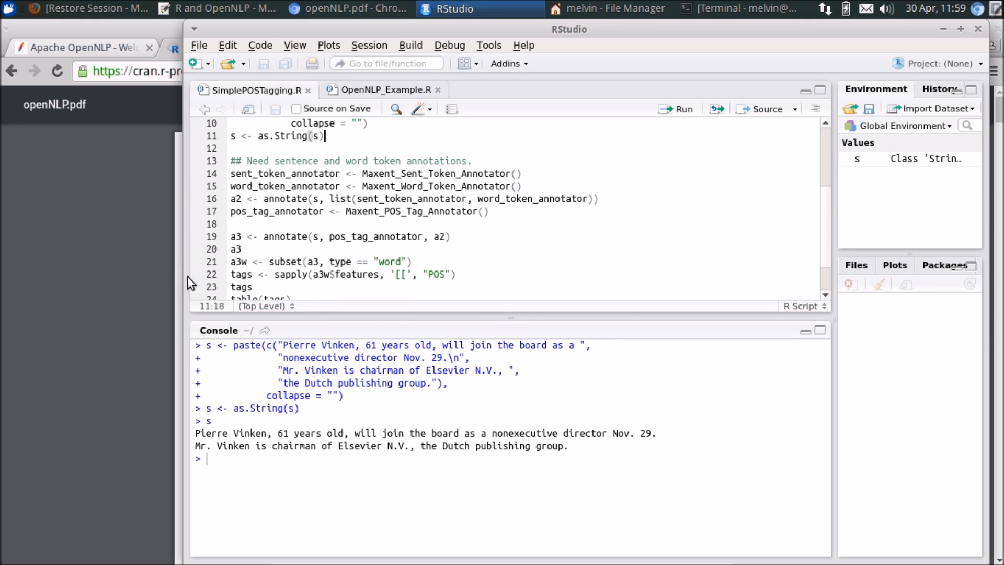
mouse_move(369, 143)
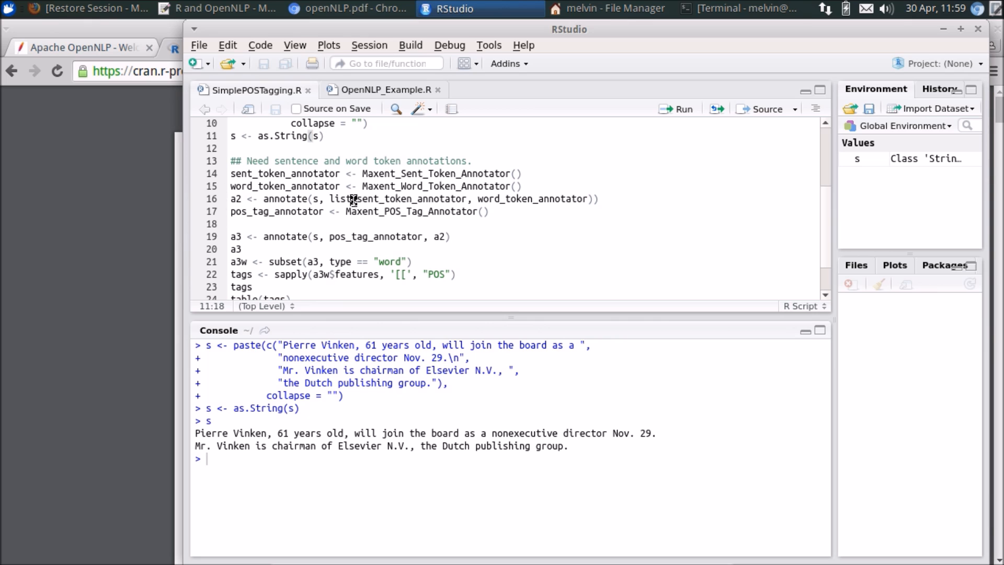
double_click(412, 173)
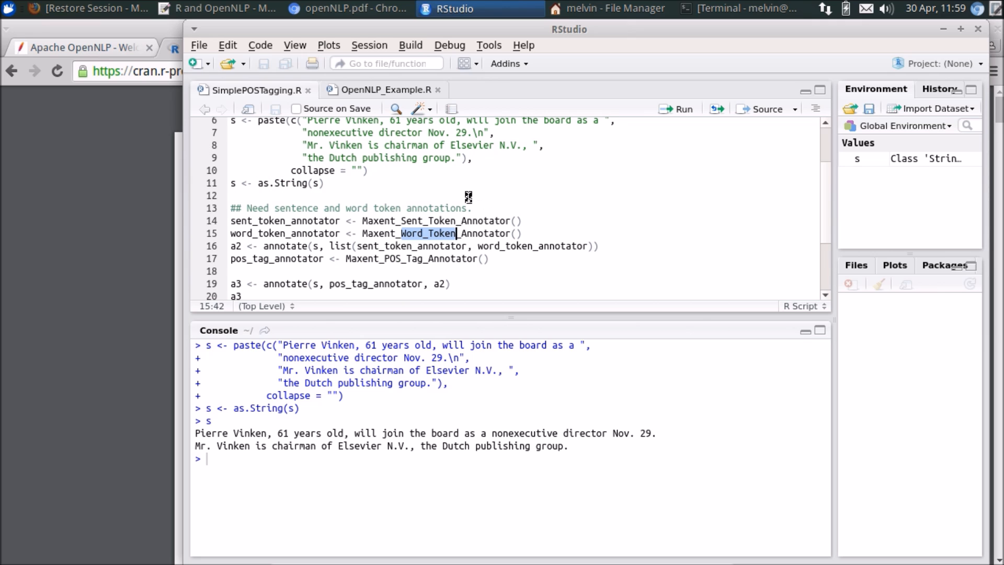
left_click(231, 195)
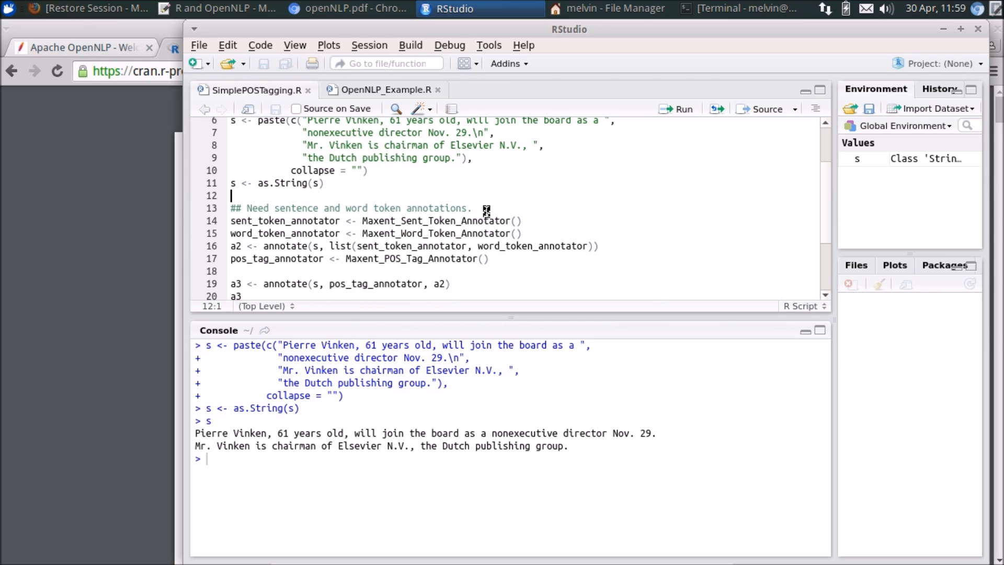
left_click(471, 208)
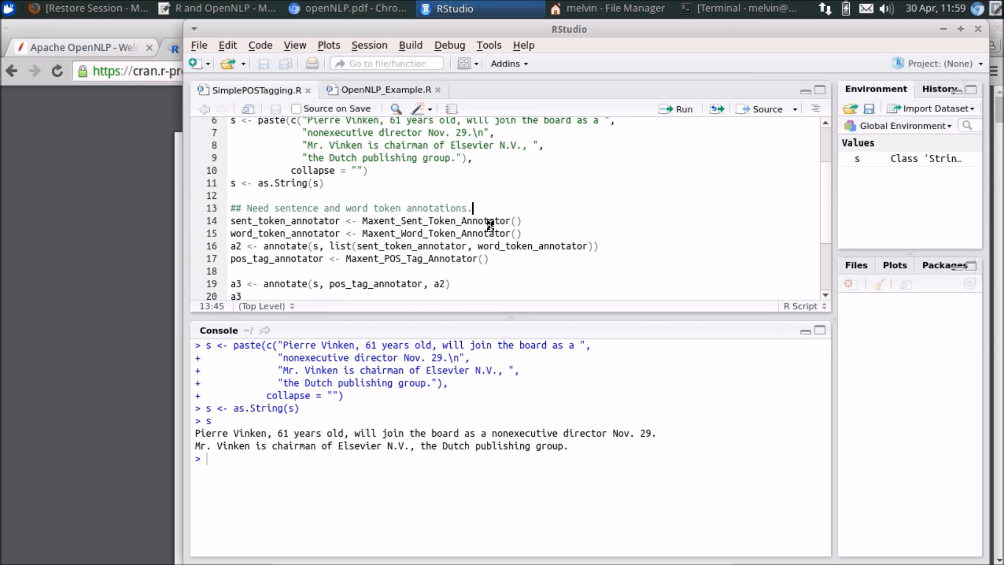
mouse_move(436, 239)
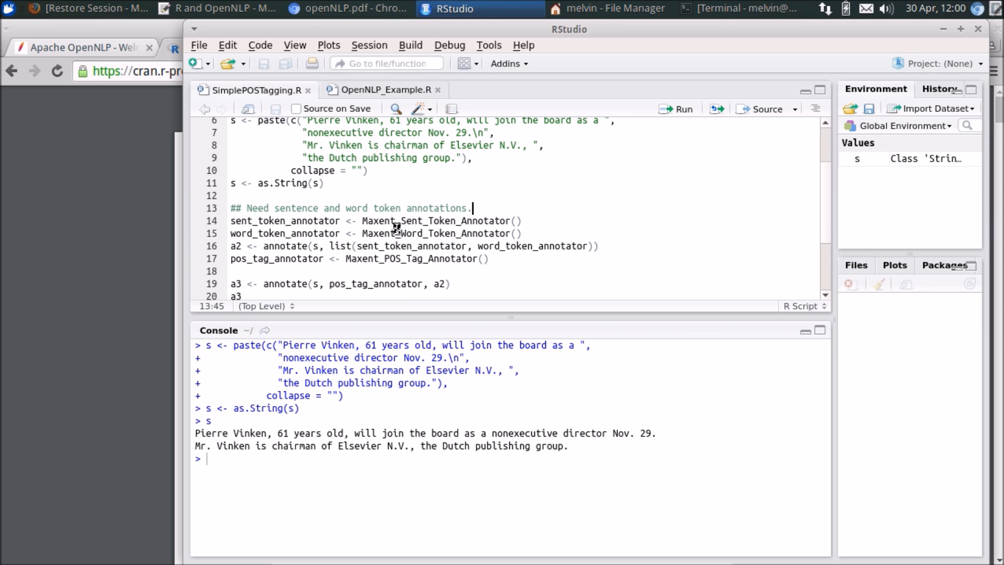
double_click(411, 220)
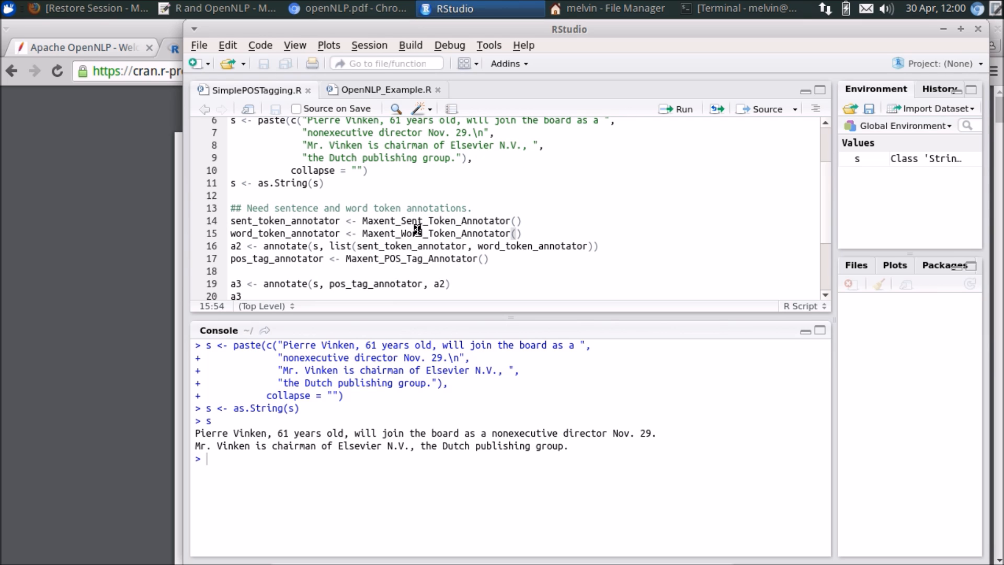
mouse_move(455, 240)
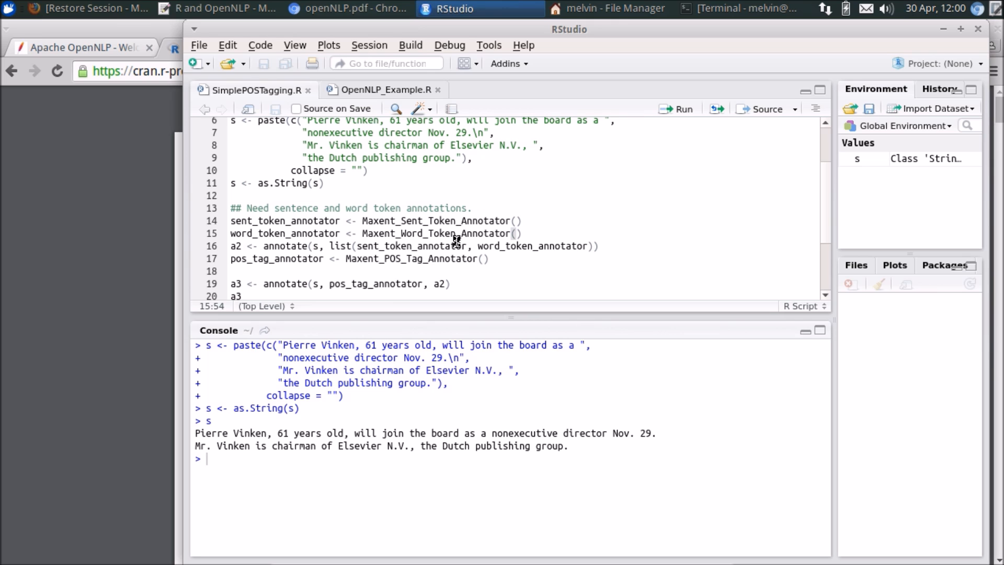
mouse_move(602, 244)
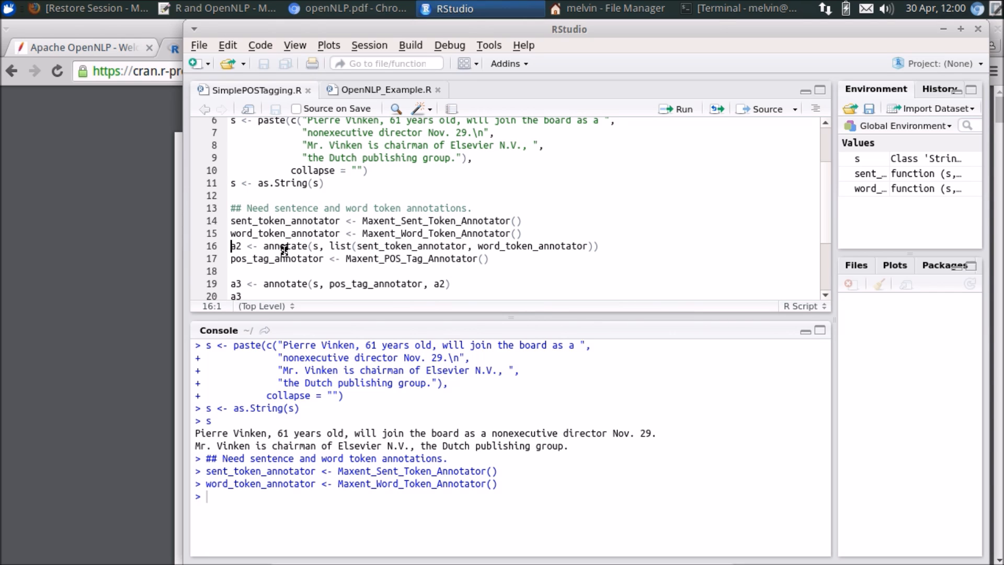
Step: Run the a2 annotate line and inspect its 2 sentence and 31 word annotations
double_click(268, 246)
type("a2")
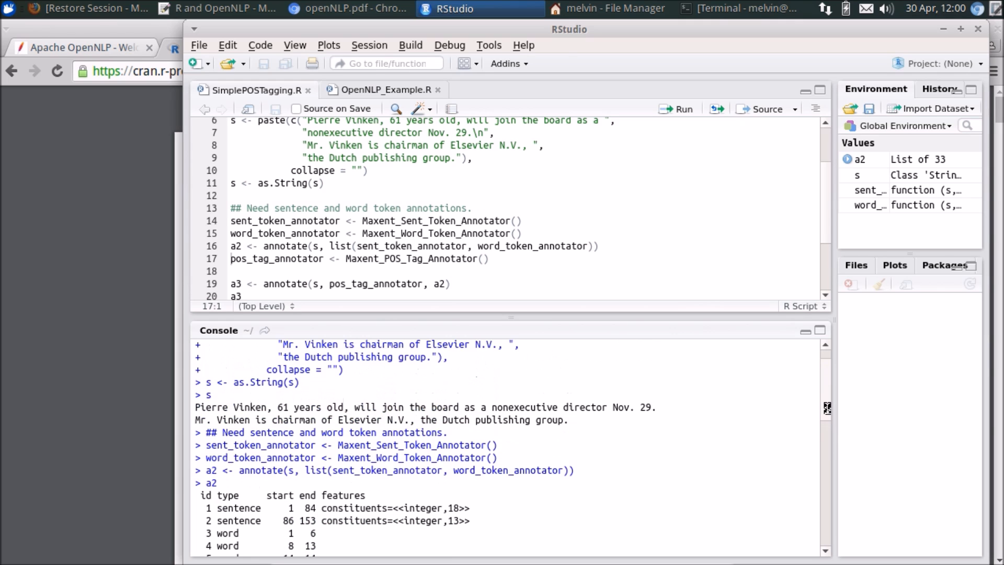
mouse_move(677, 444)
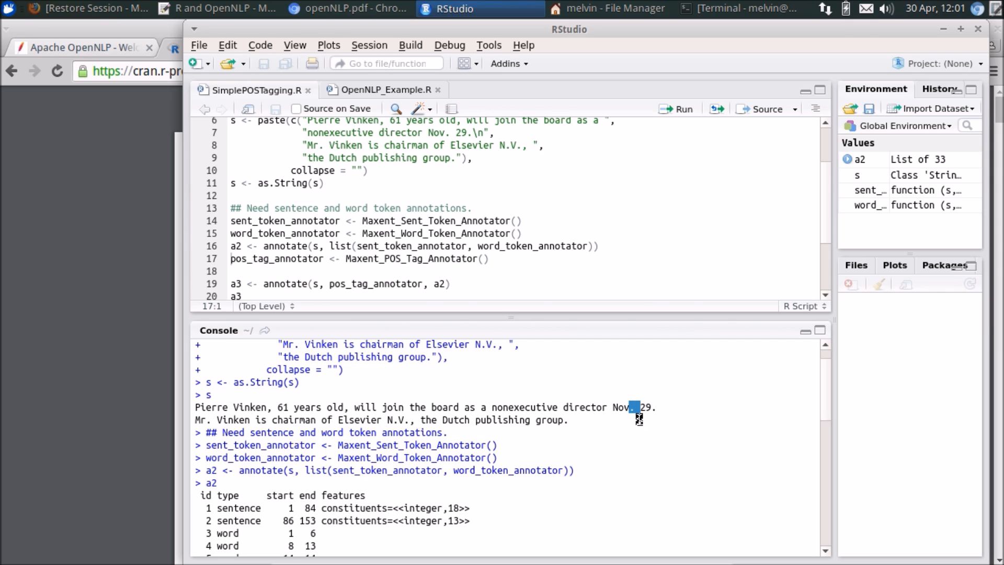
mouse_move(213, 423)
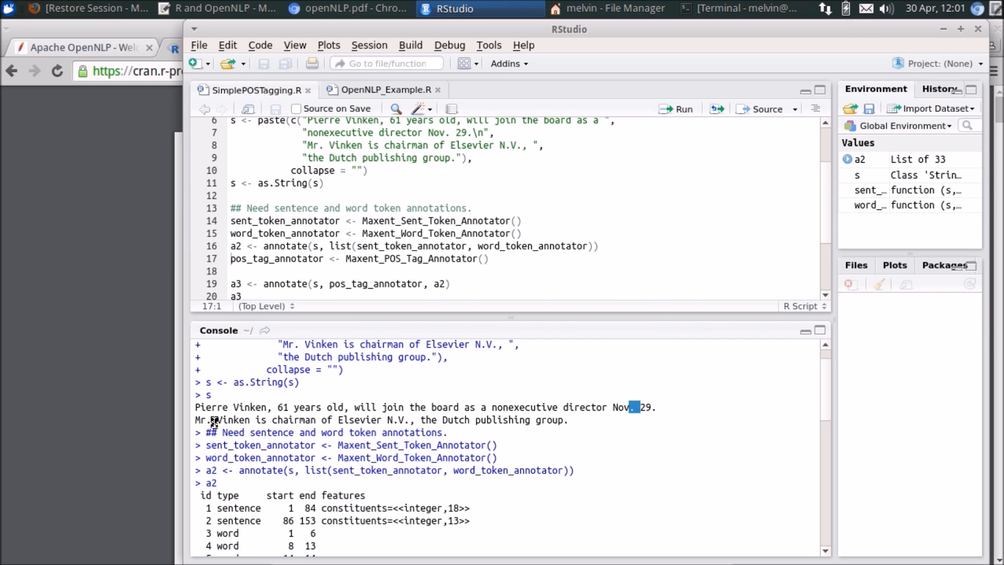
mouse_move(236, 416)
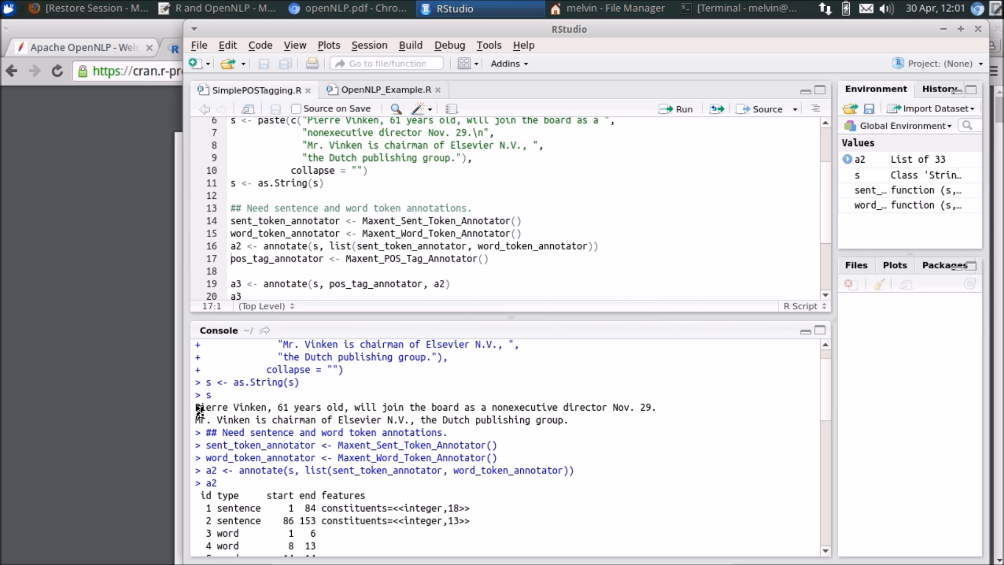
left_click_drag(198, 407, 651, 407)
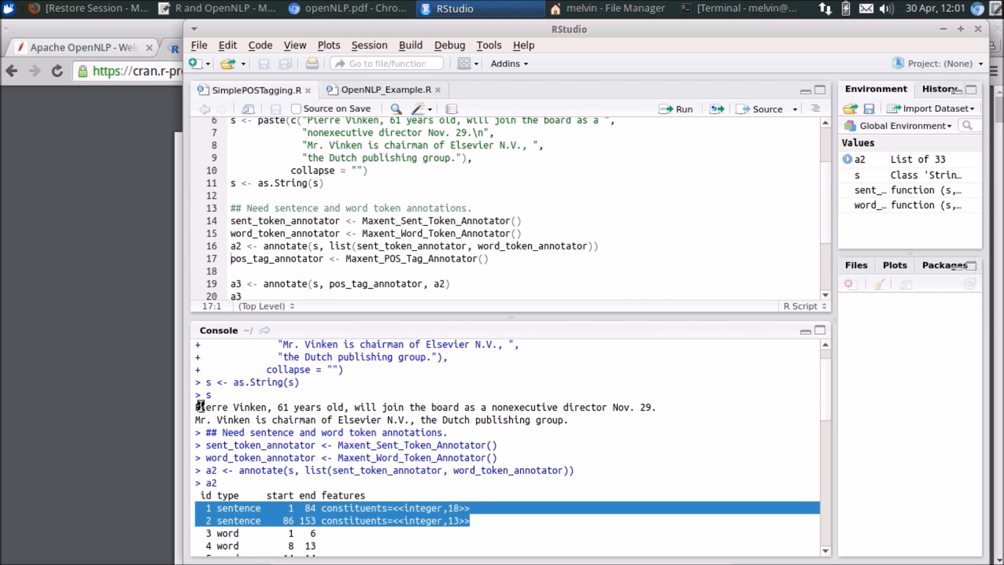
scroll("down", 3)
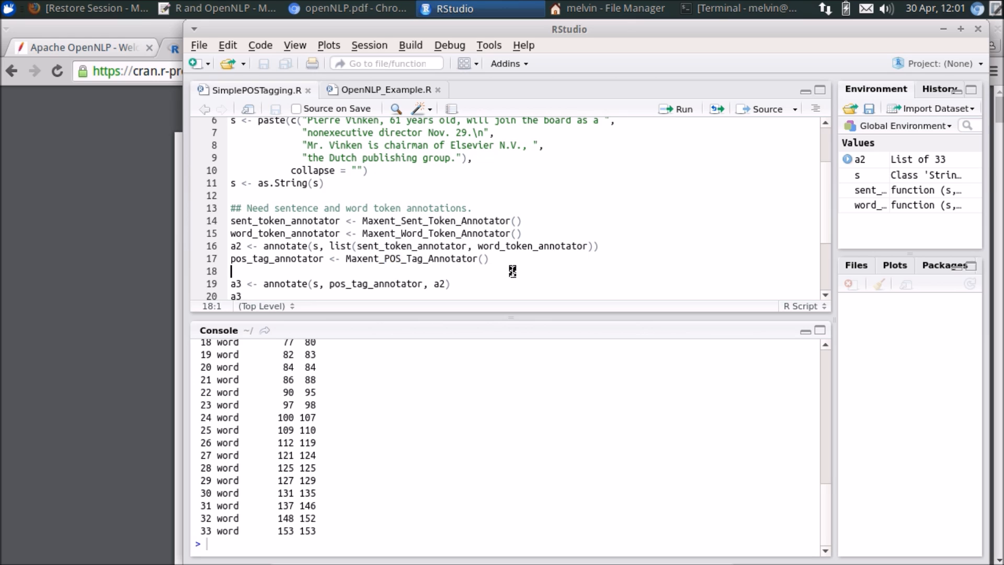
mouse_move(476, 311)
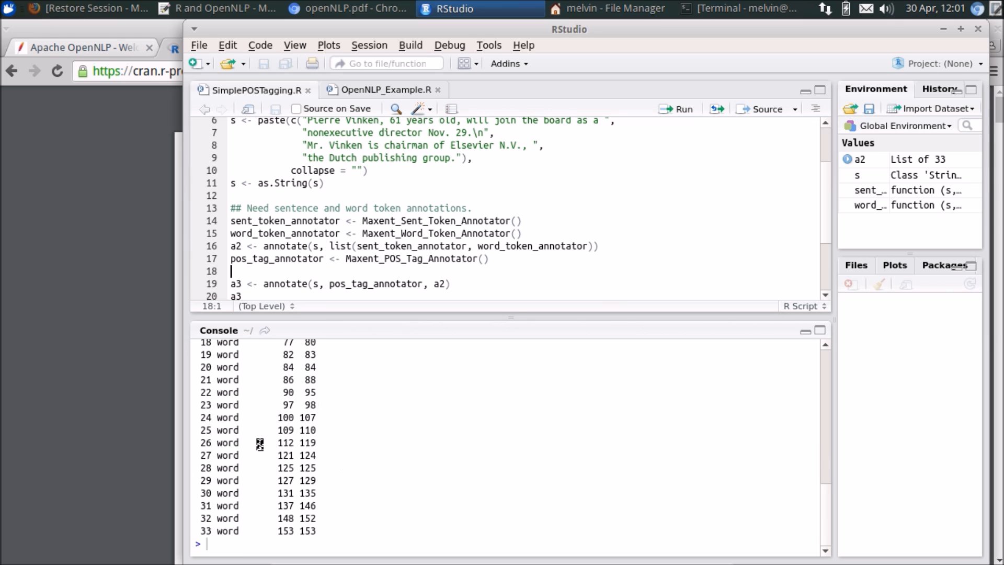
mouse_move(374, 259)
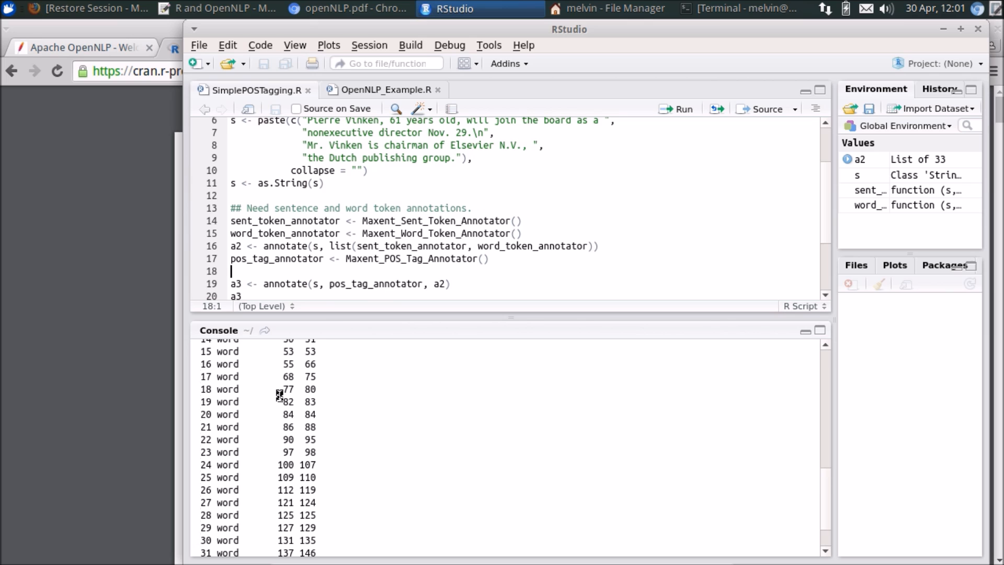
mouse_move(293, 248)
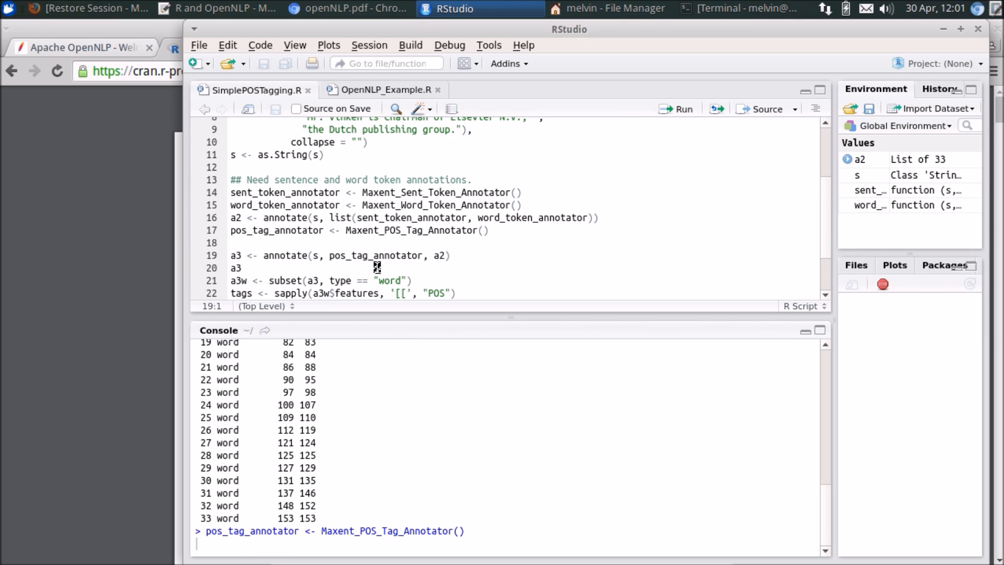
Step: Run pos_tag_annotator and a3 <- annotate(...), then check tags like NNP in the output
double_click(356, 231)
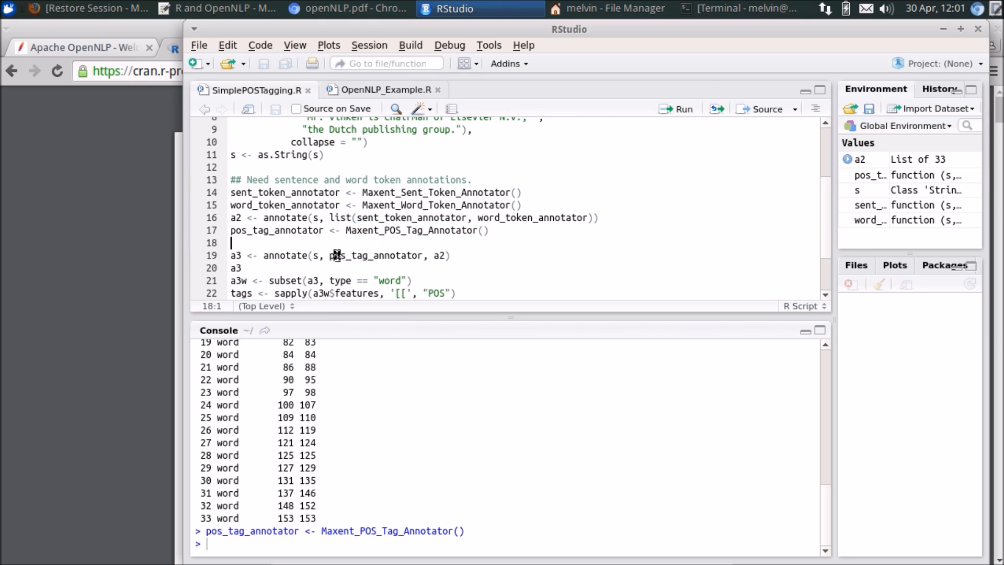
left_click(293, 255)
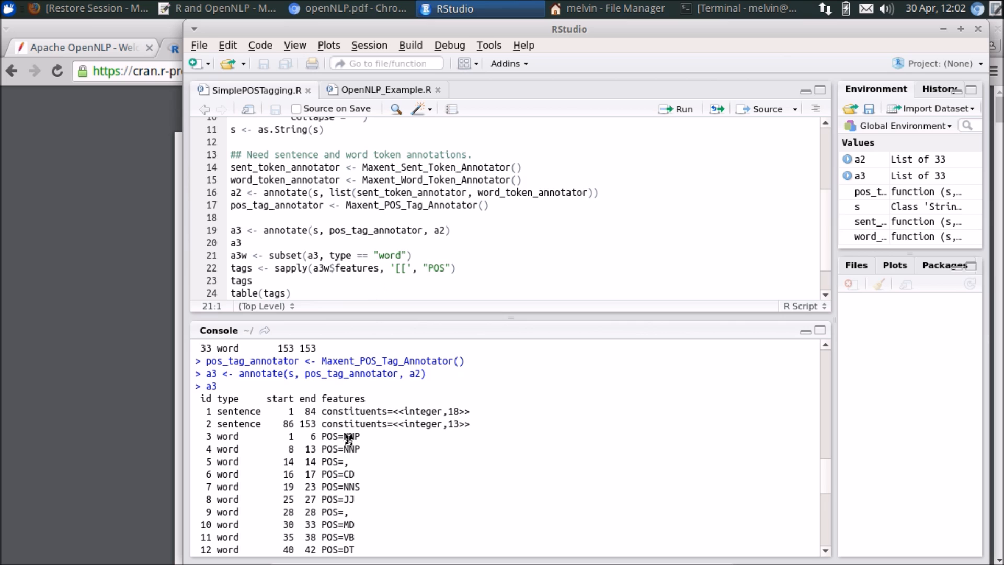
double_click(339, 436)
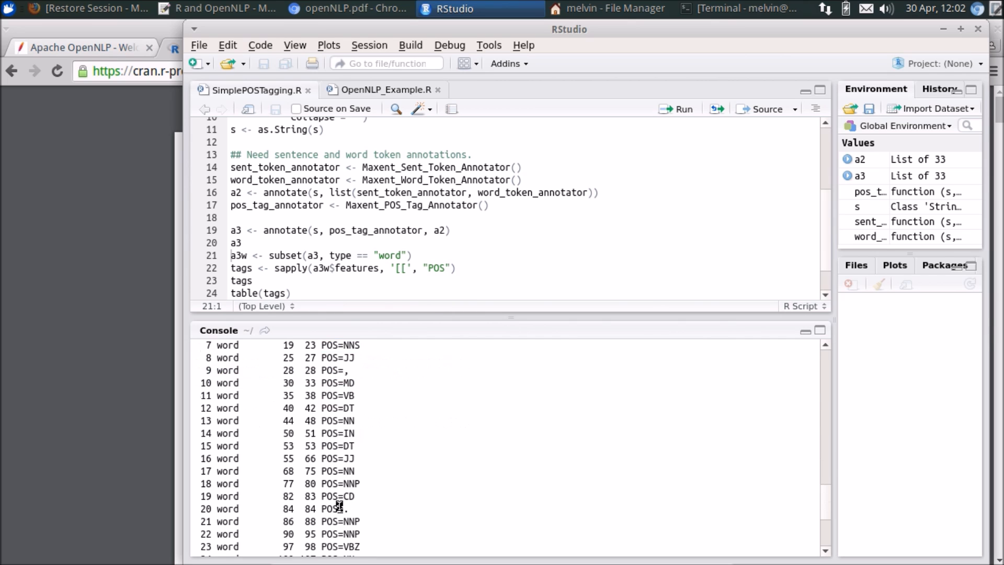
left_click(253, 280)
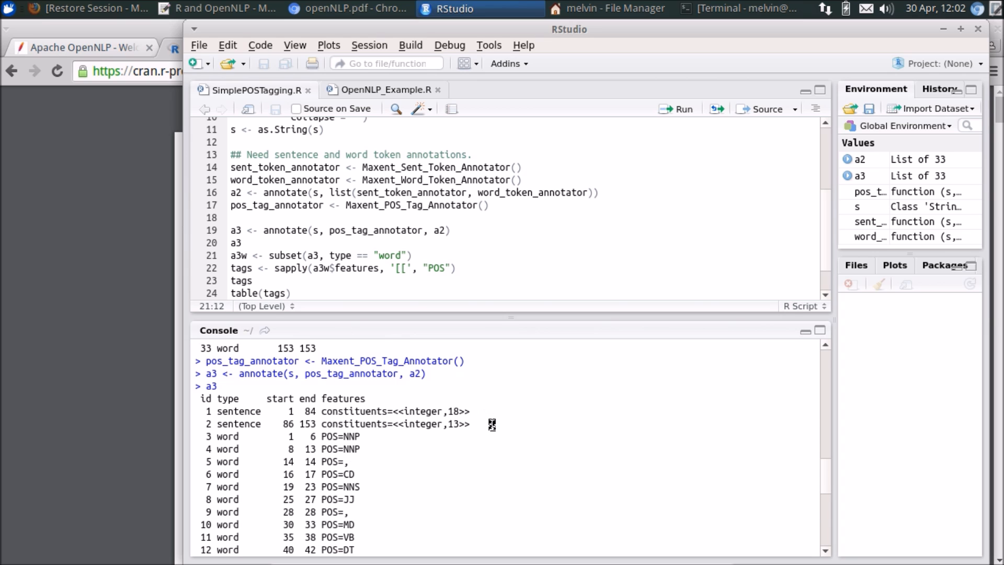
Step: Subset a3 to words as a3w, extract tags with sapply, and print the 31 tags
left_click_drag(205, 411, 493, 423)
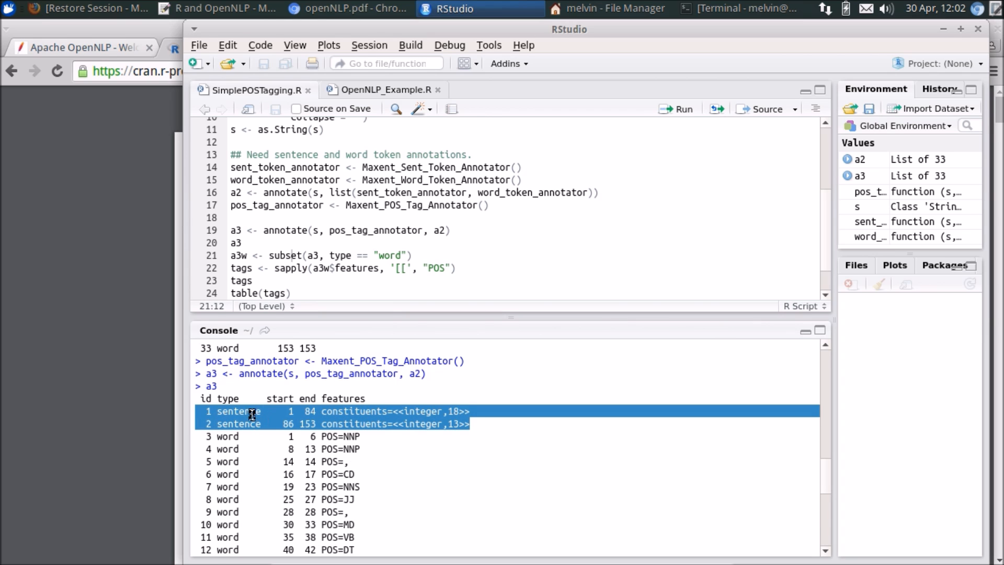
mouse_move(432, 249)
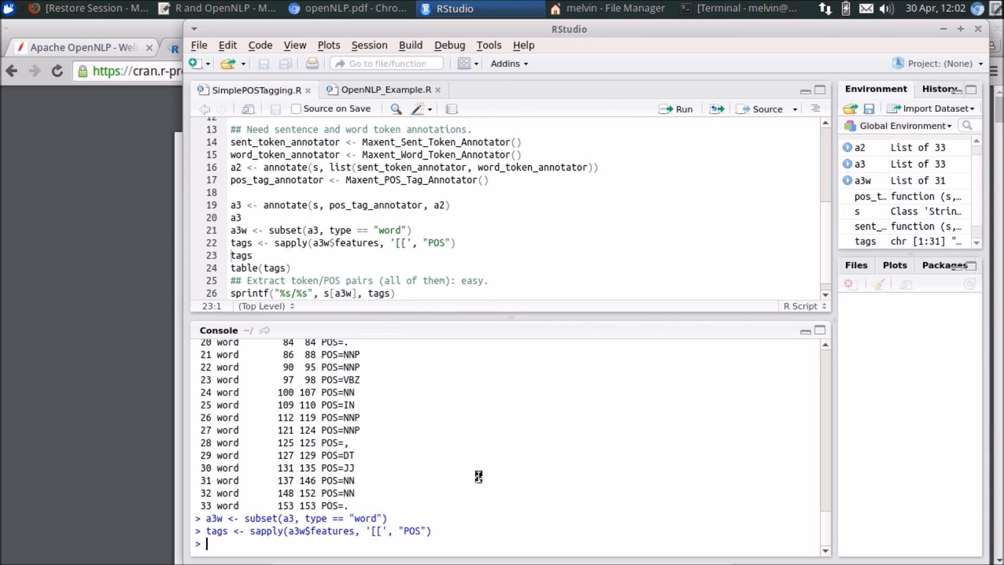
type("tags")
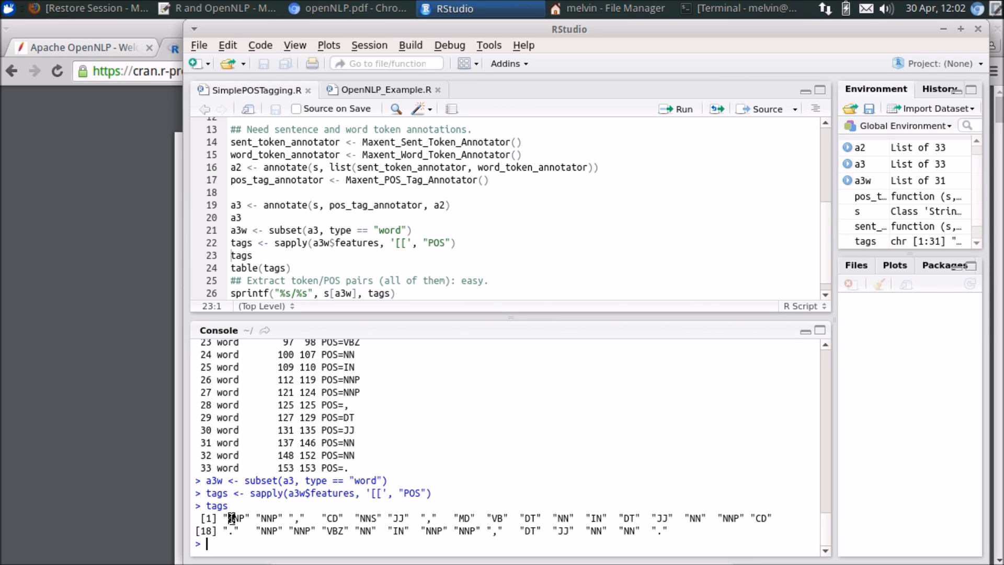
double_click(234, 517)
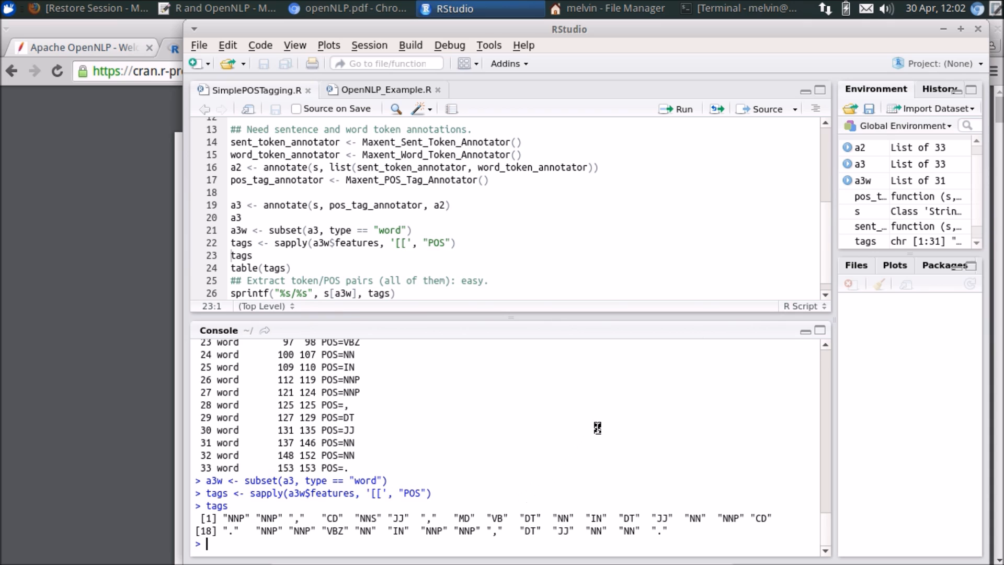
double_click(564, 517)
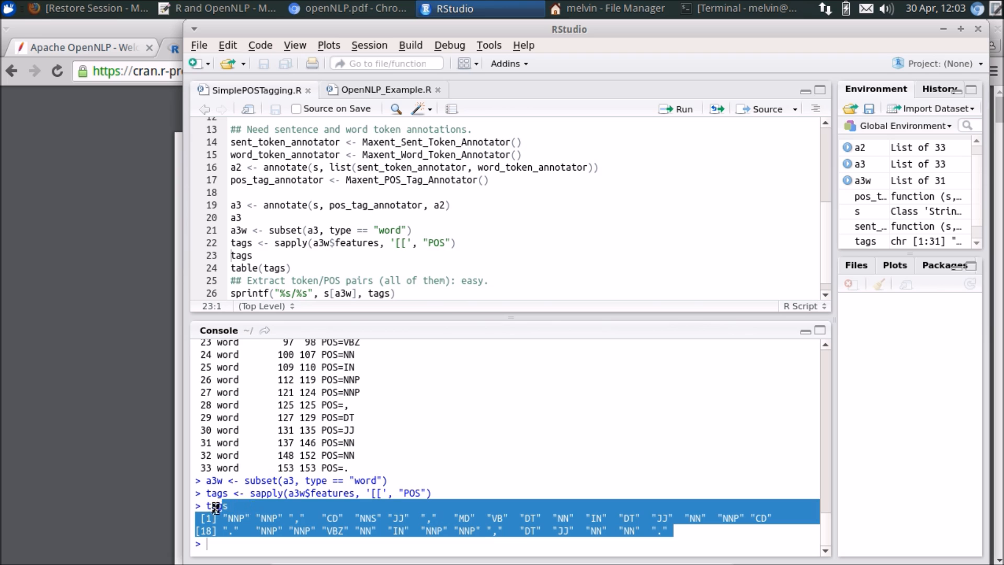
left_click(347, 8)
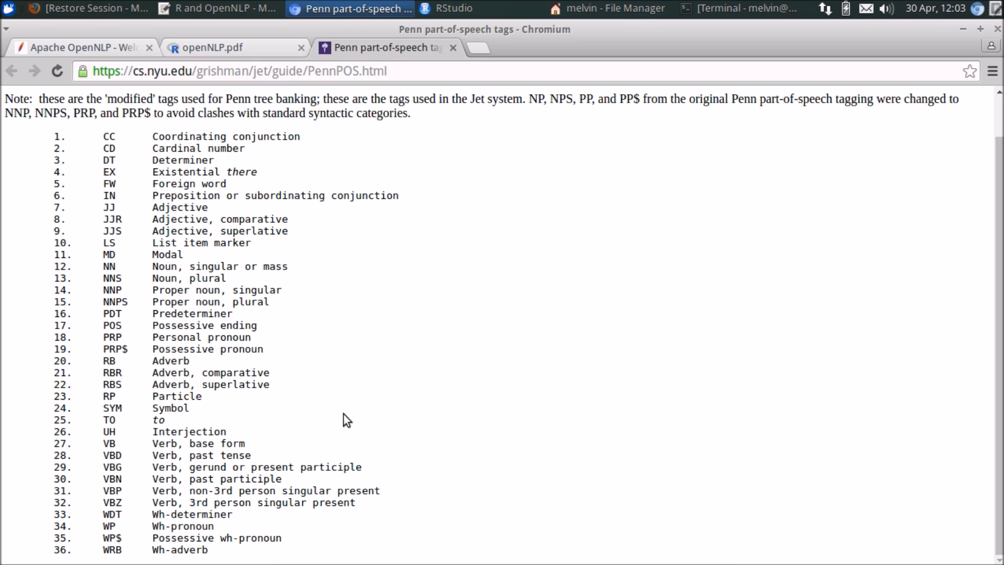
mouse_move(311, 90)
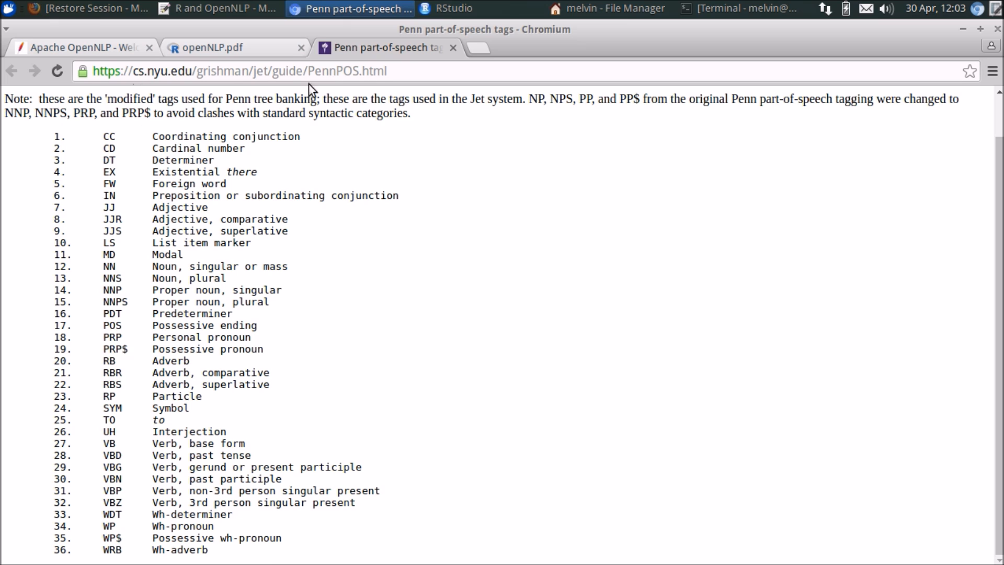
mouse_move(150, 225)
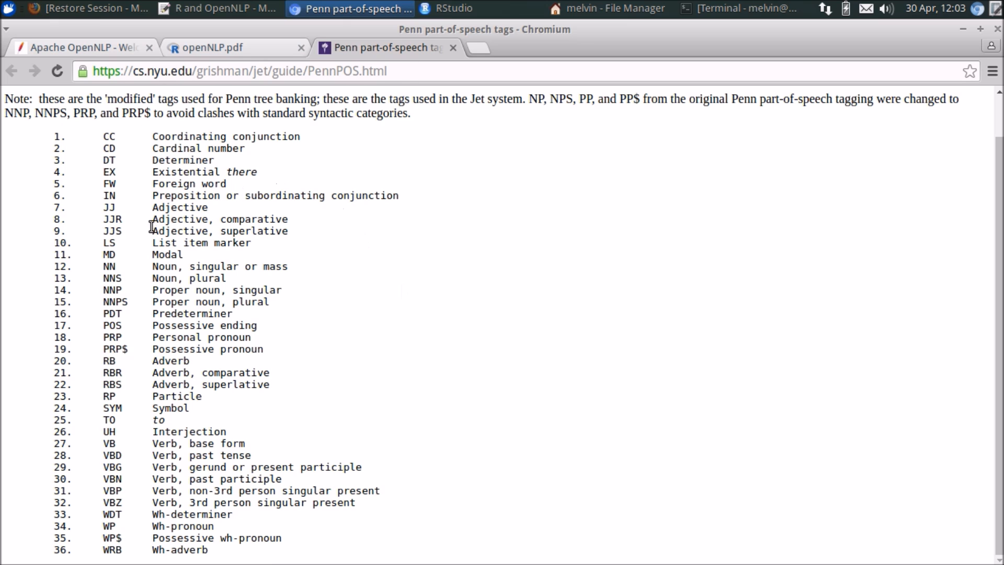
mouse_move(144, 471)
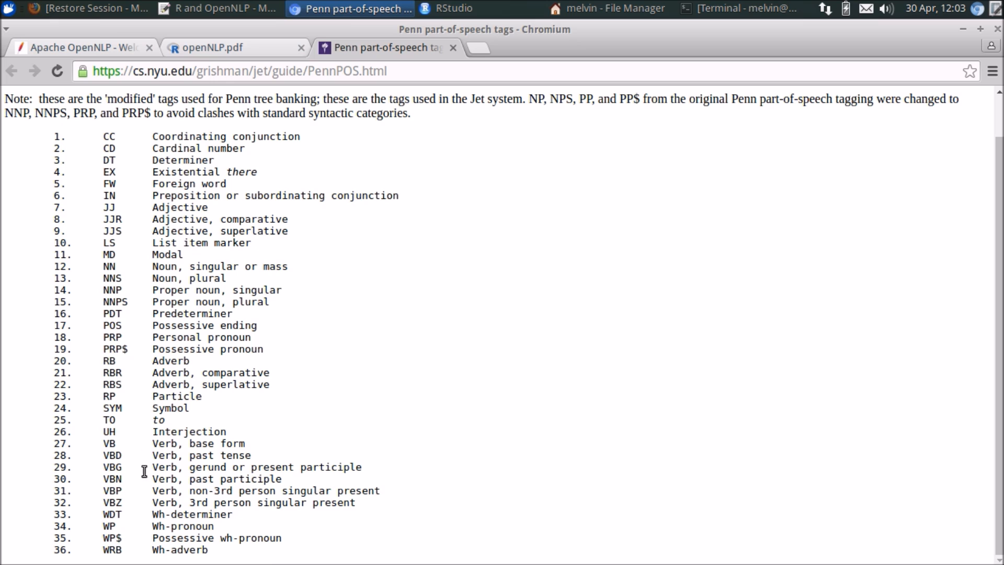
mouse_move(137, 280)
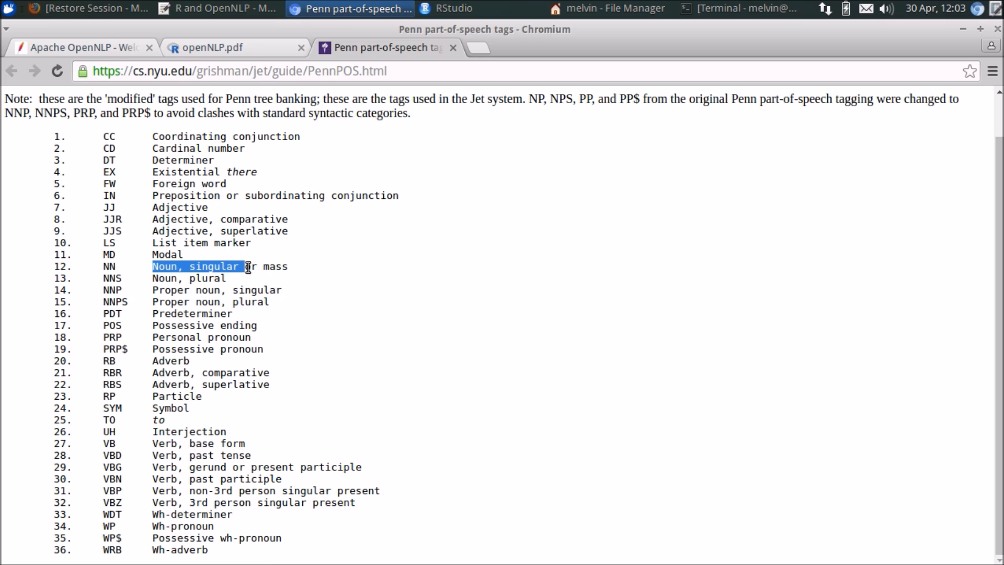
left_click_drag(247, 265, 288, 266)
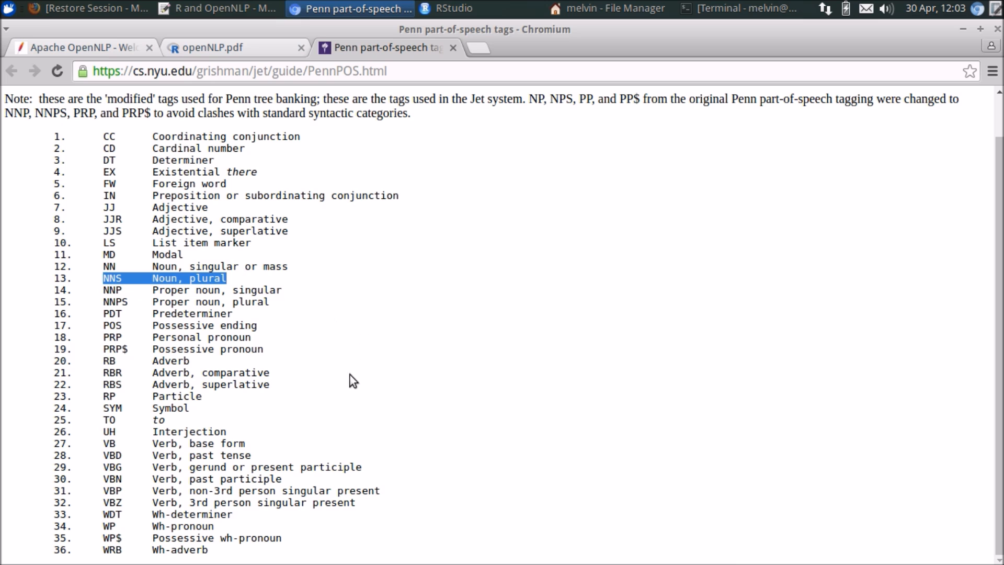
mouse_move(197, 268)
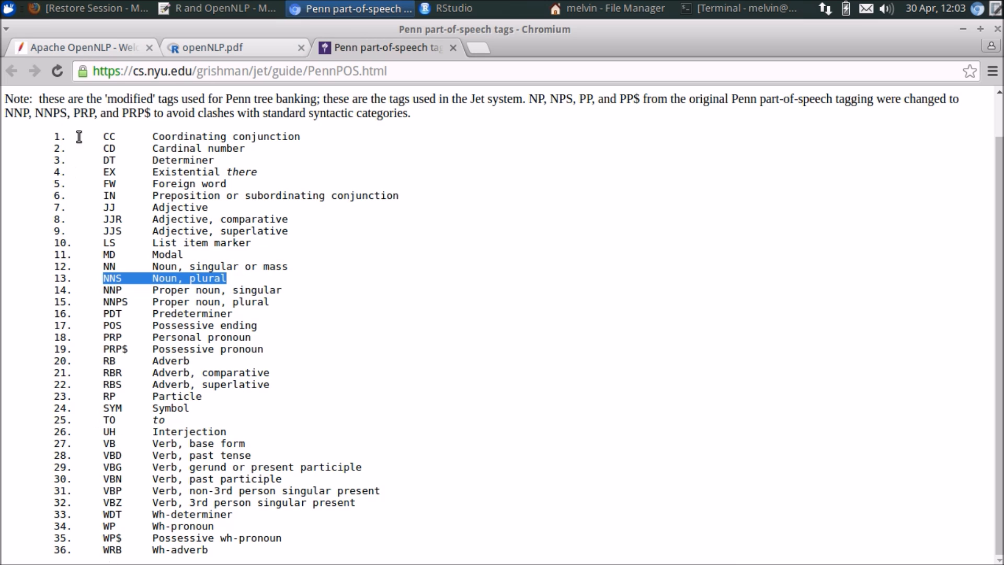
left_click(450, 8)
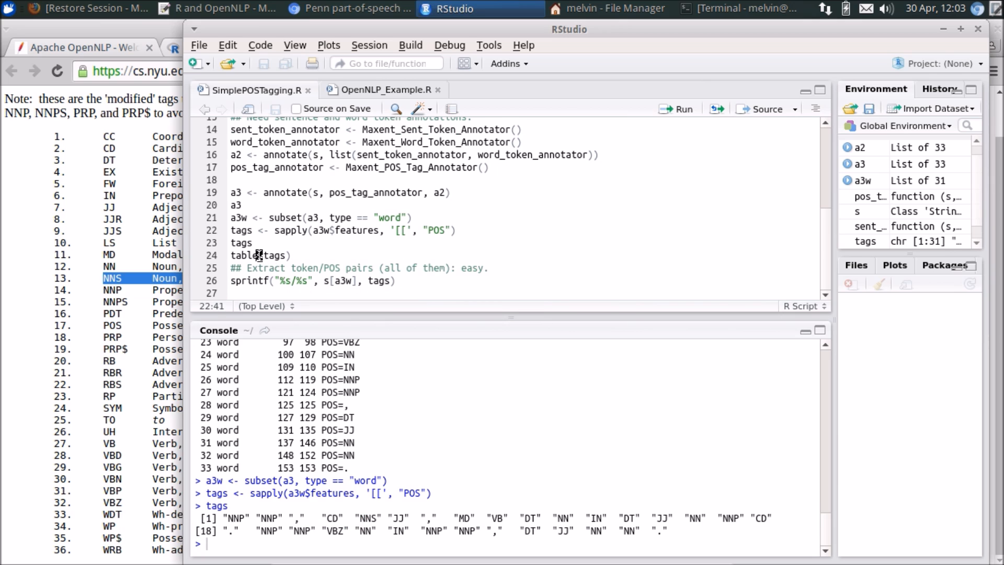
Step: Run table(tags) showing 5 NN and 7 NNP, then return to the Penn tag list
left_click(259, 254)
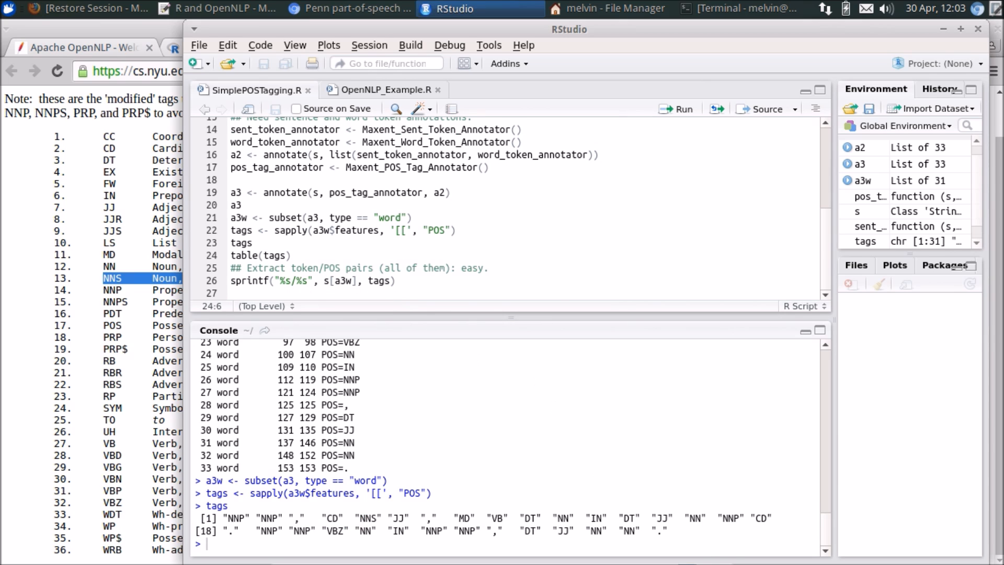
left_click_drag(211, 493, 665, 530)
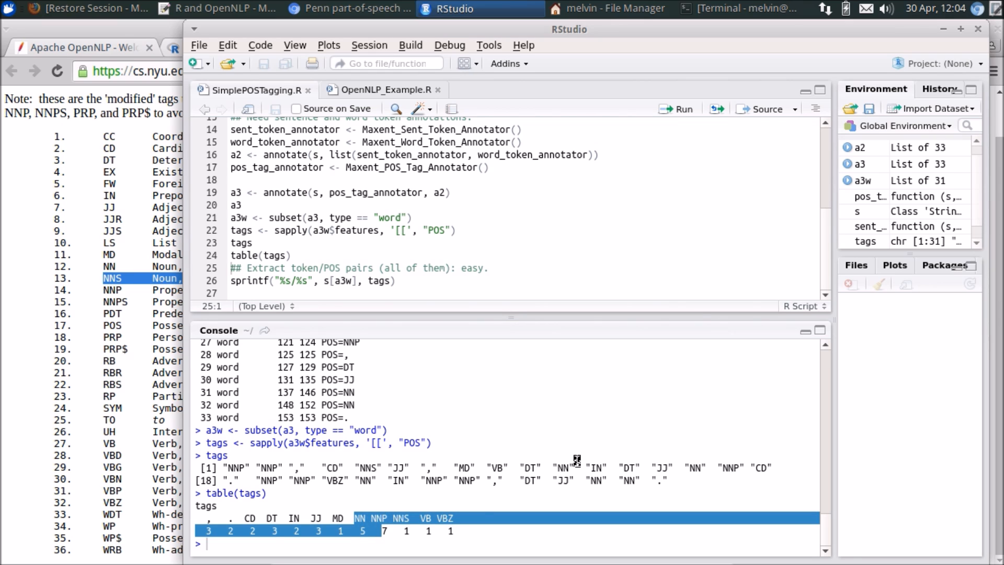
left_click(348, 9)
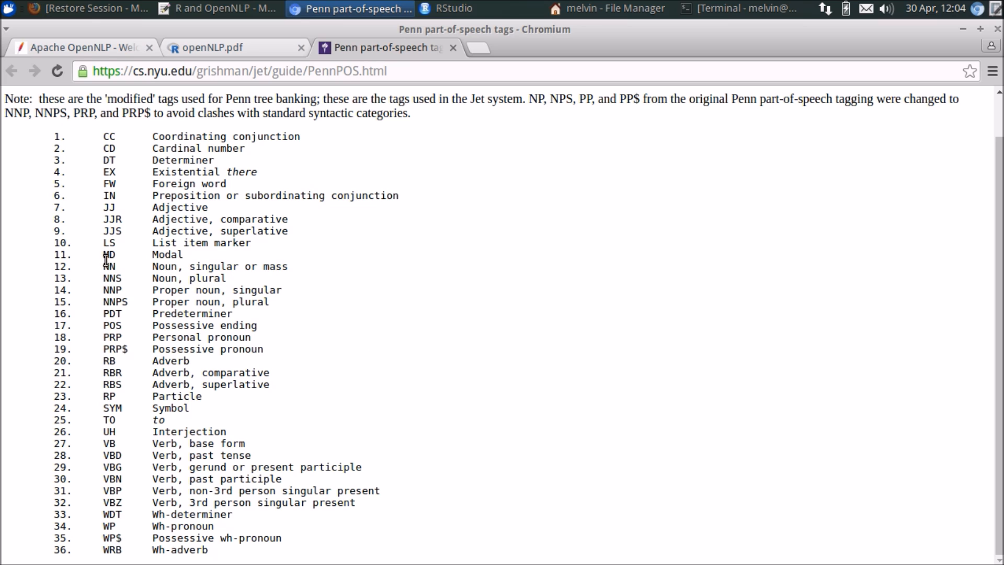
double_click(110, 265)
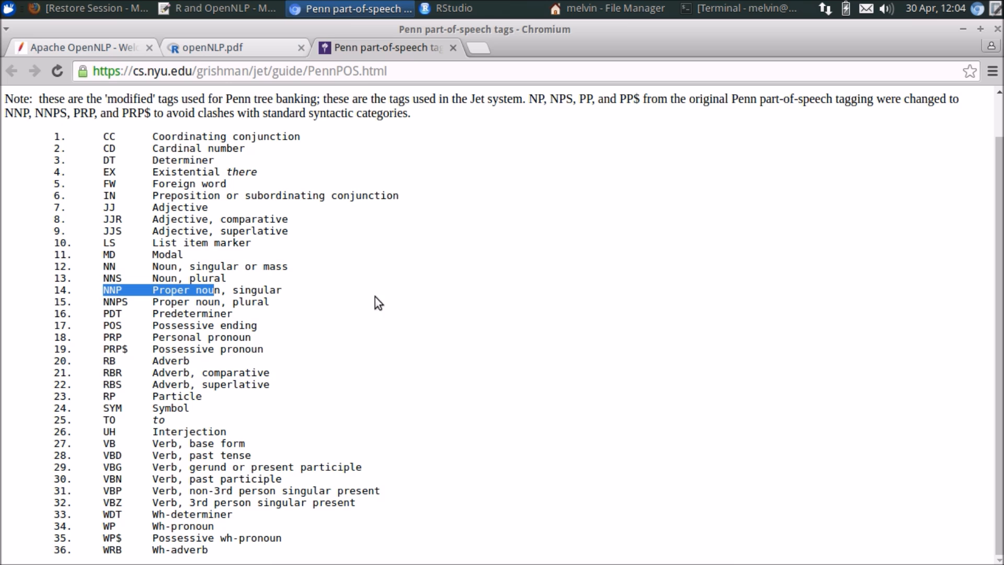
mouse_move(420, 284)
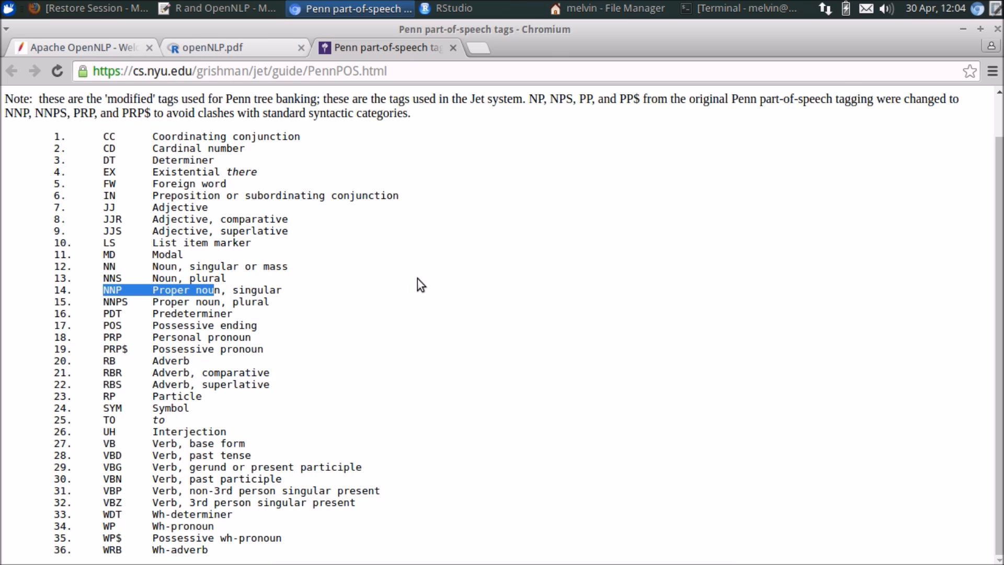
left_click(448, 8)
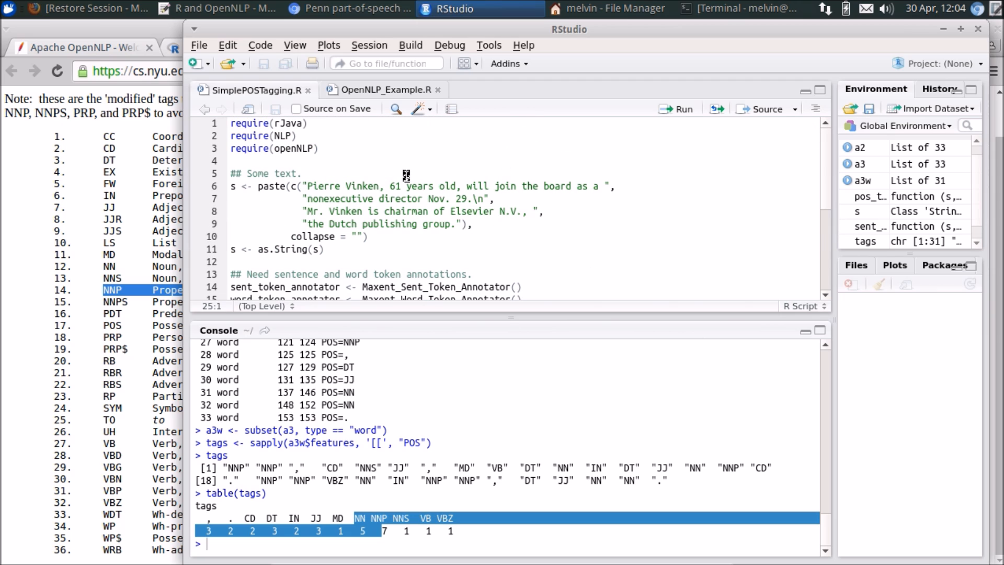
Step: Select 'Pierre Vinken' in the sample text as a proper noun example
left_click_drag(307, 186, 365, 186)
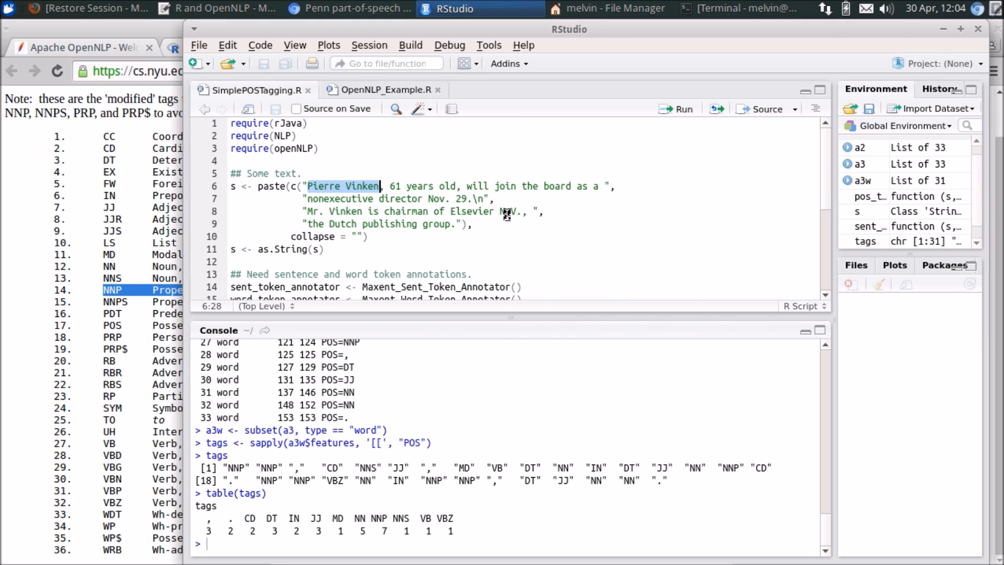
mouse_move(419, 239)
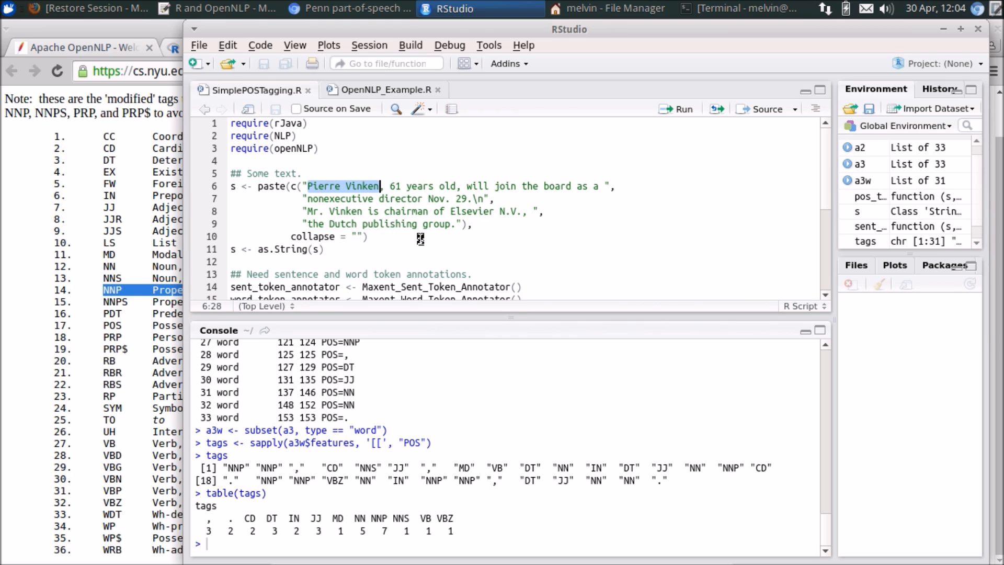
mouse_move(371, 197)
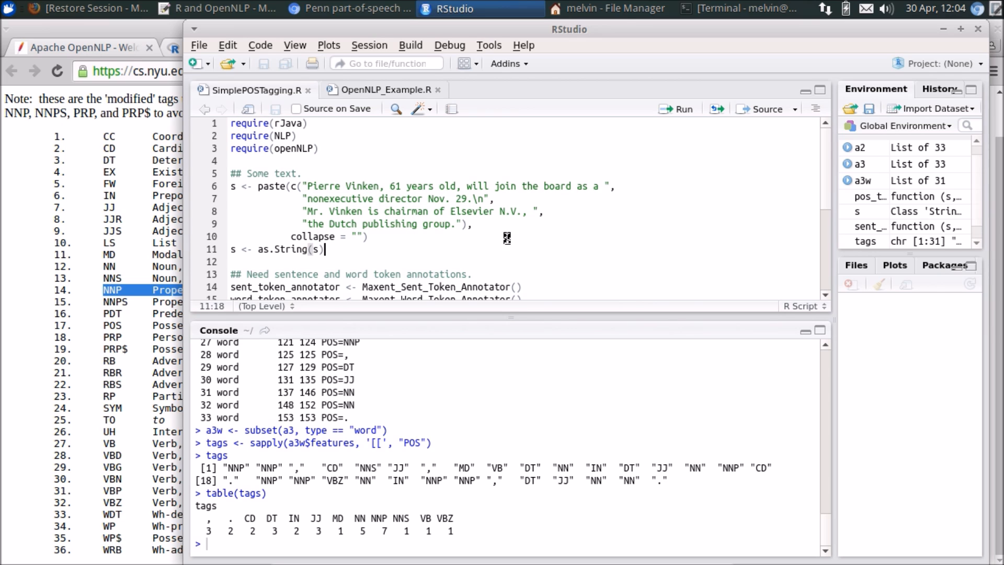
mouse_move(410, 470)
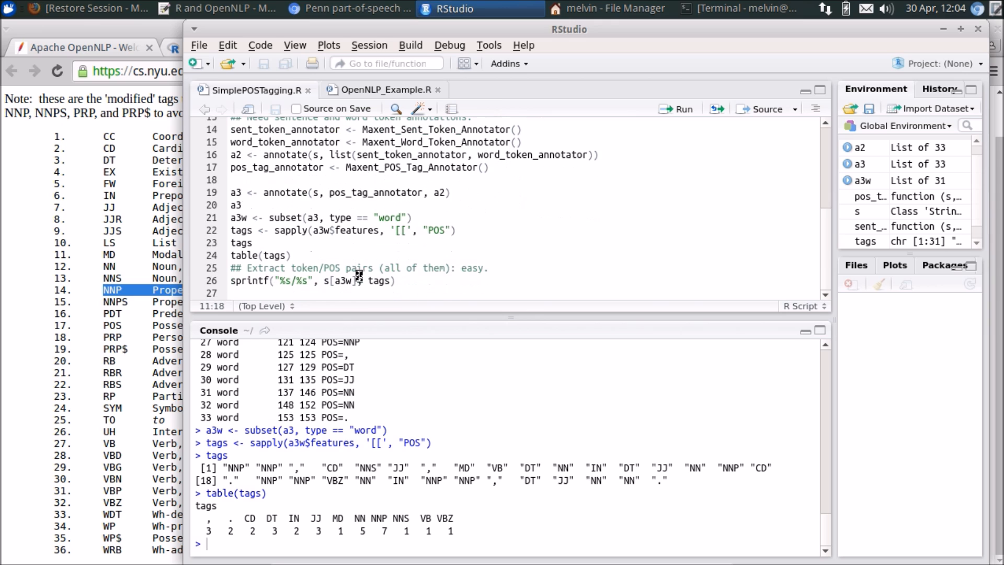
Step: Run the sprintf("%s/%s", s[a3w], tags) lines and inspect pairs like Pierre/NNP and board/NN
left_click_drag(232, 268, 395, 280)
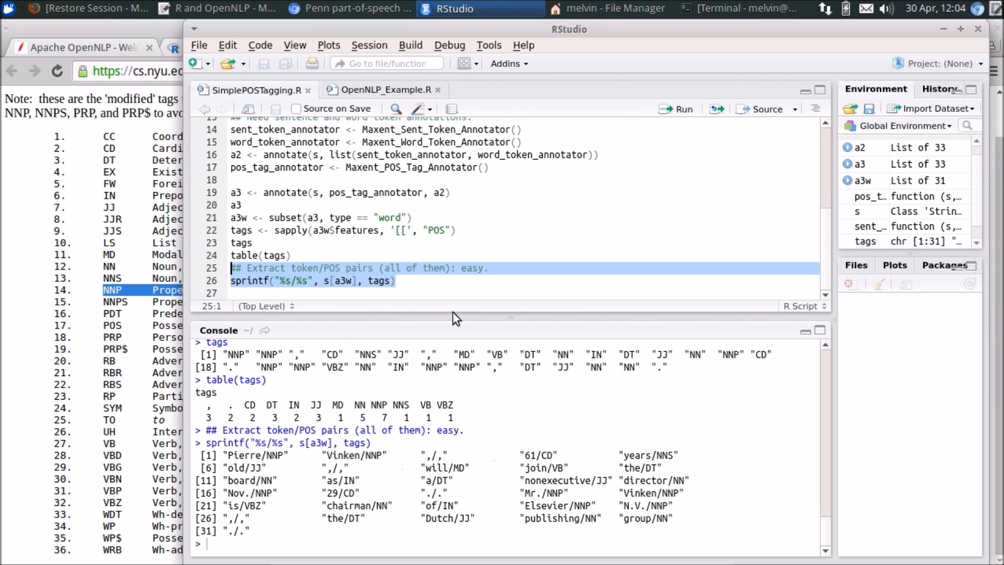
mouse_move(455, 142)
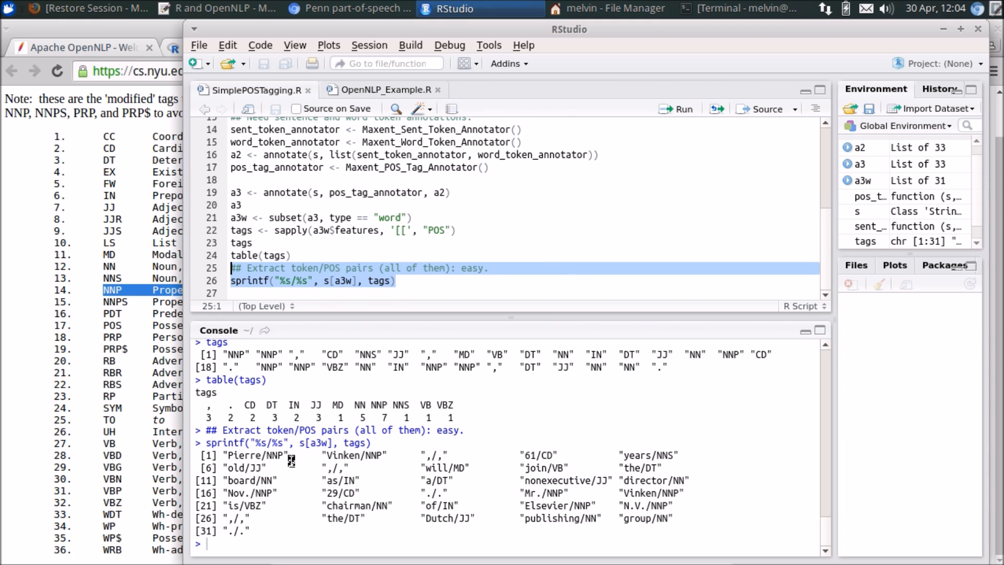
double_click(274, 454)
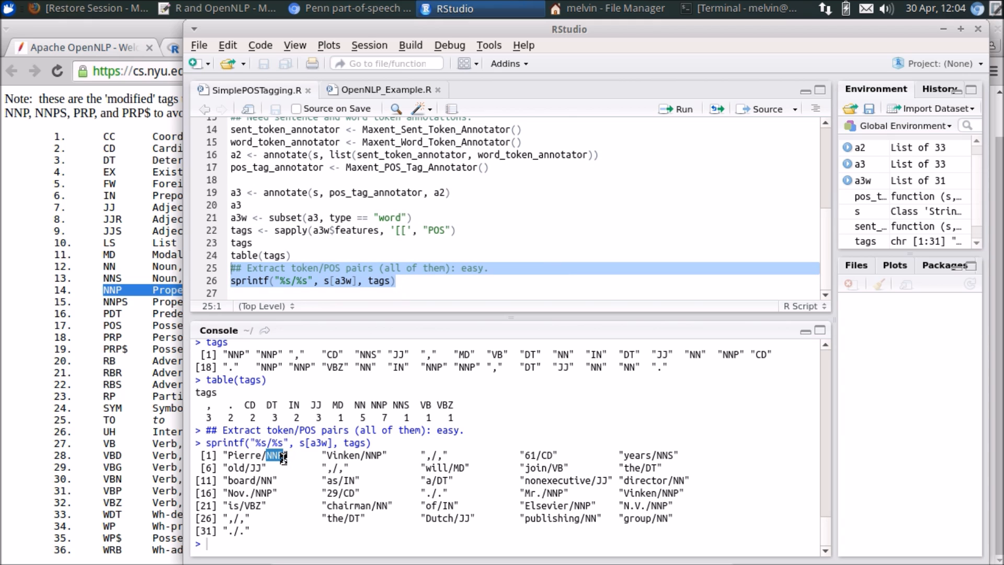
left_click(350, 8)
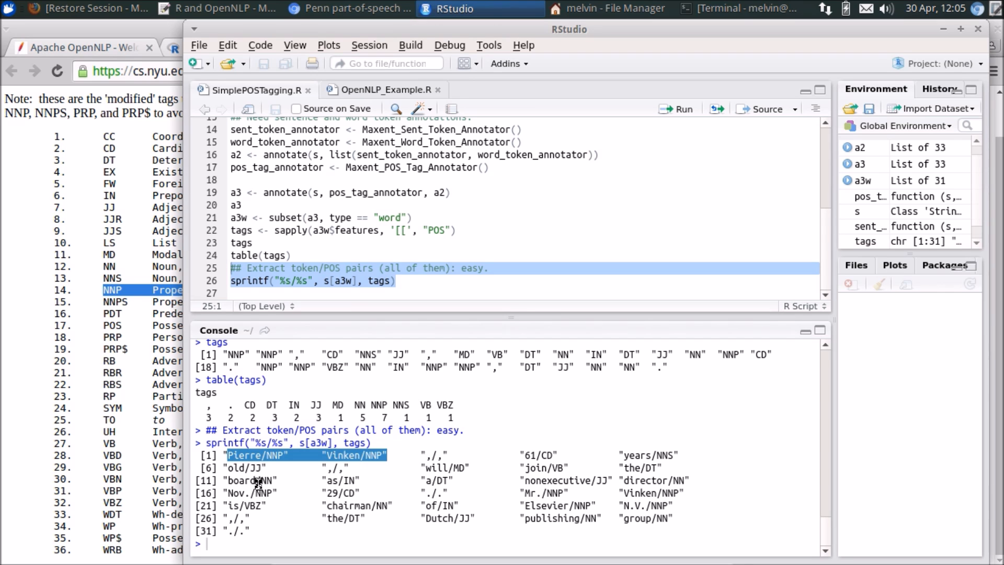
double_click(245, 480)
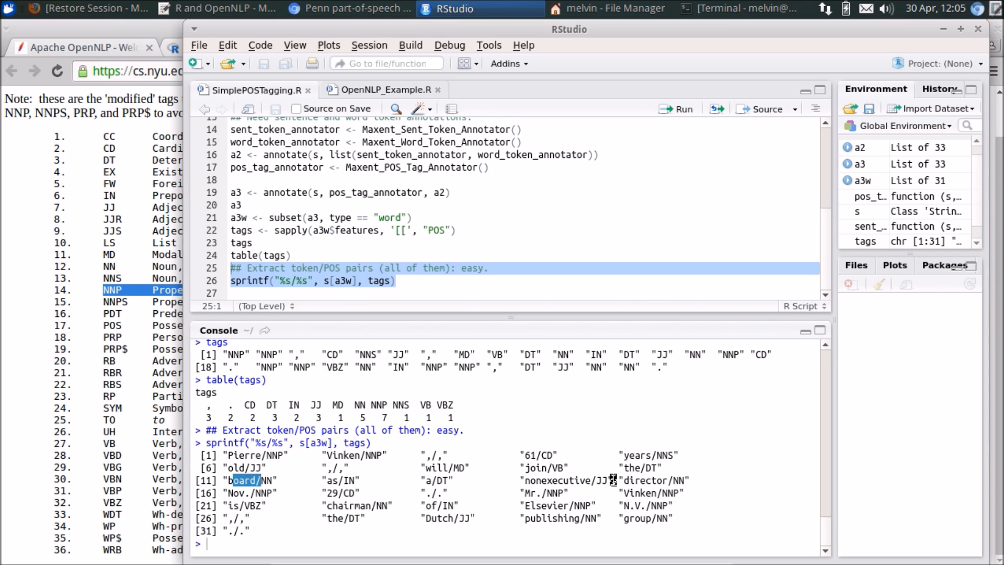
mouse_move(726, 477)
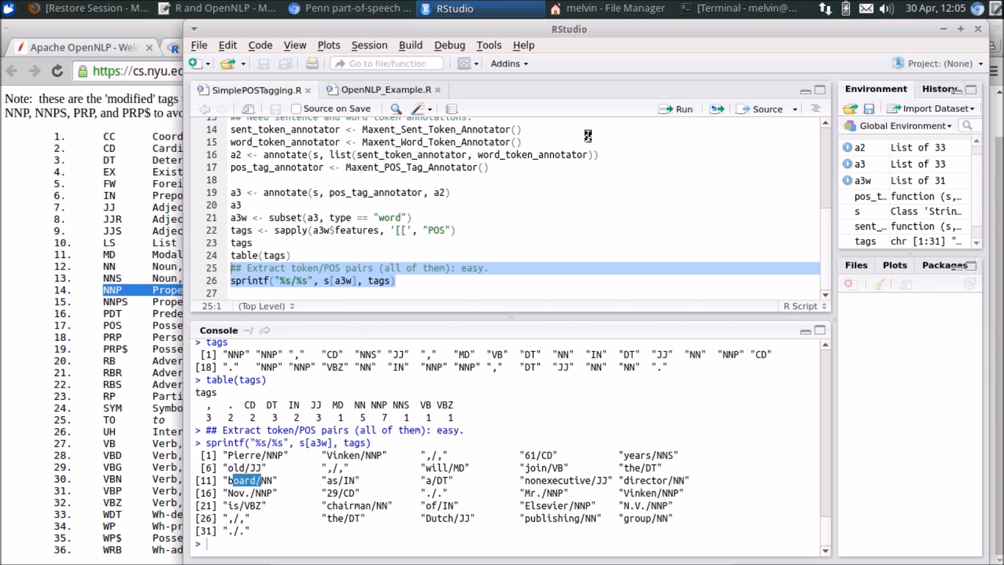
mouse_move(573, 247)
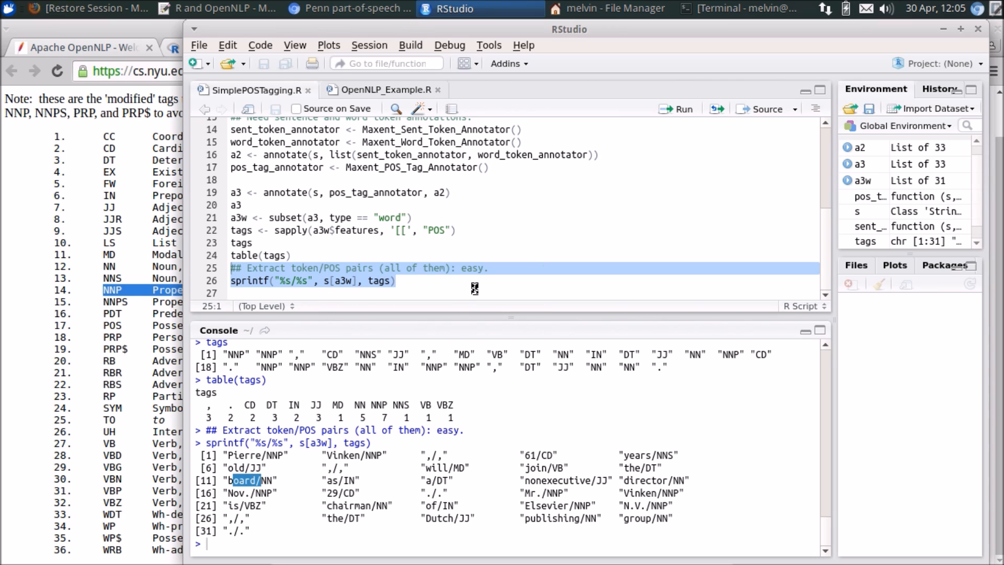
left_click(416, 288)
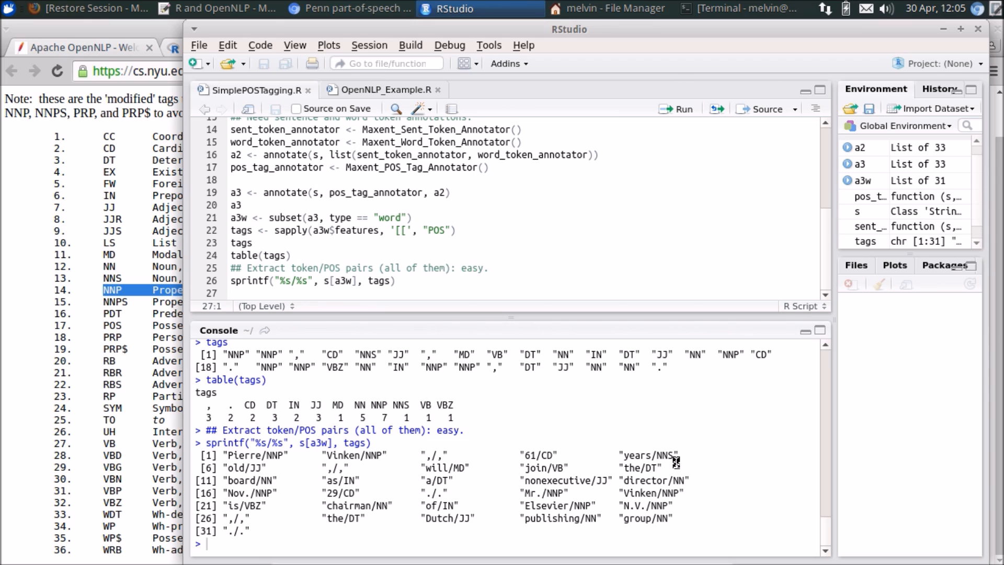
mouse_move(755, 506)
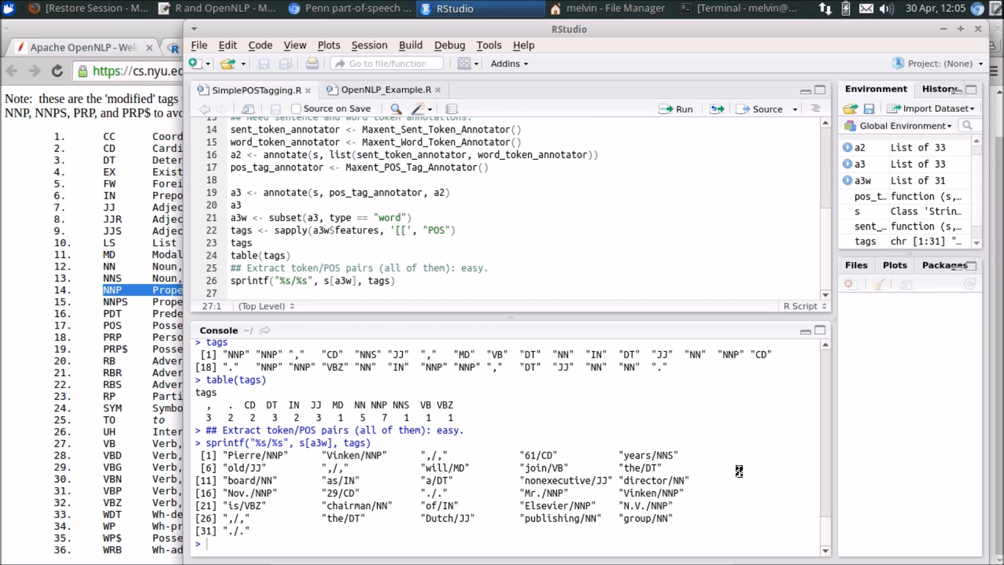
mouse_move(422, 307)
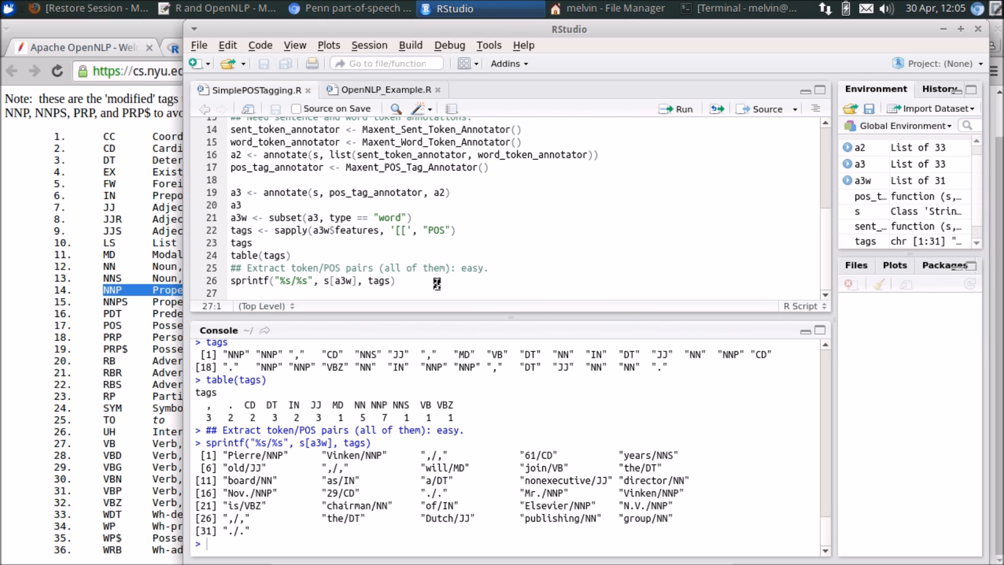
mouse_move(437, 283)
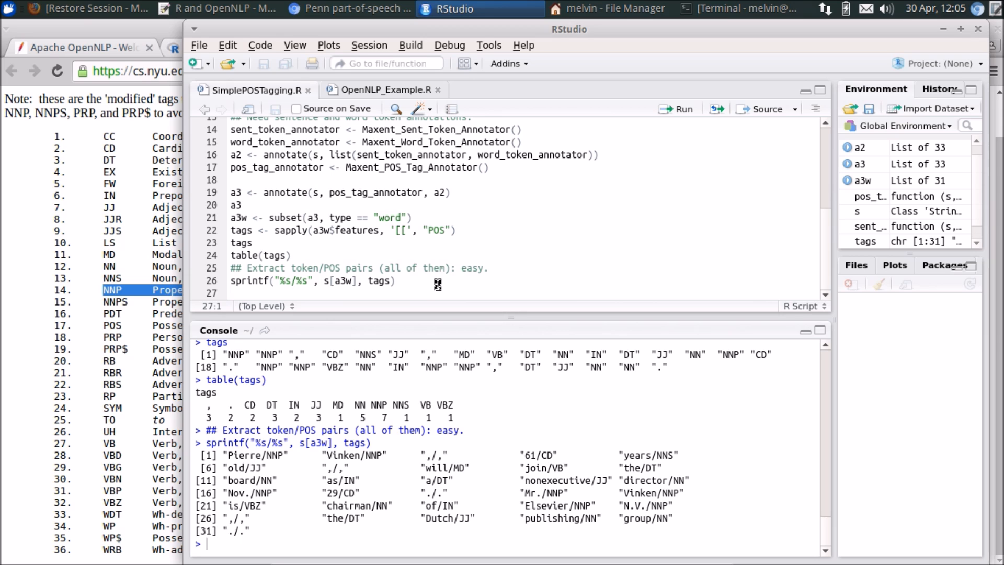
mouse_move(697, 247)
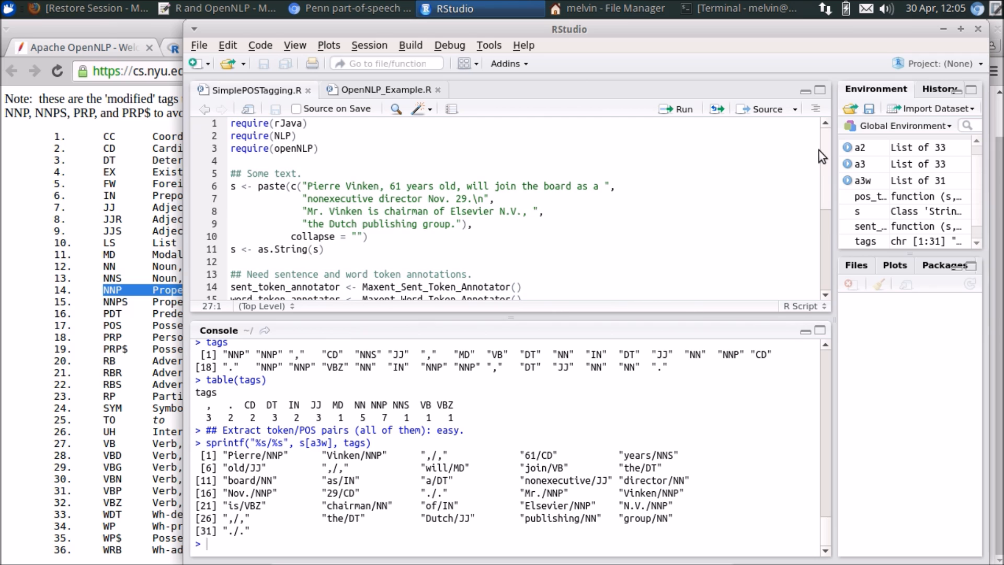
mouse_move(822, 176)
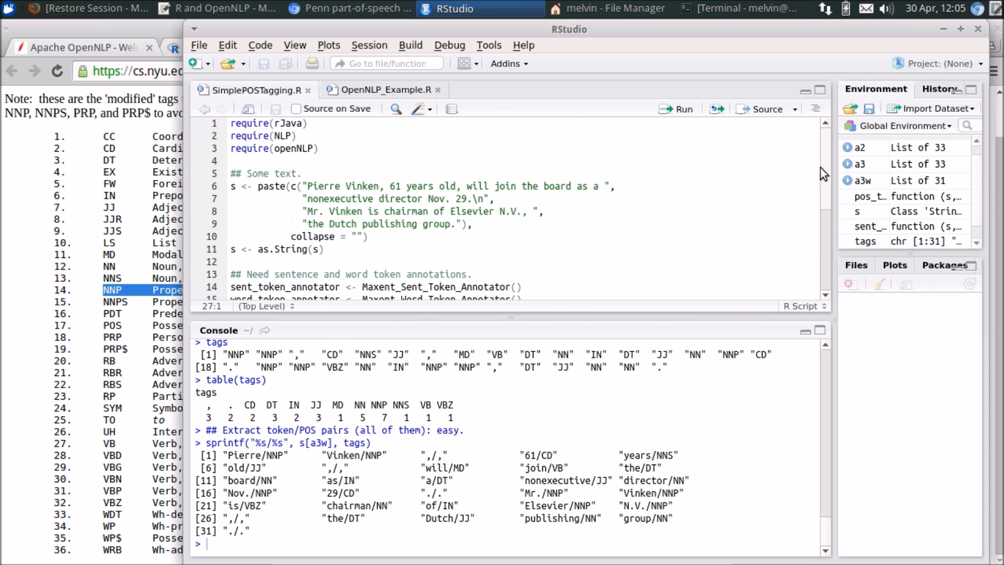
scroll("down", 3)
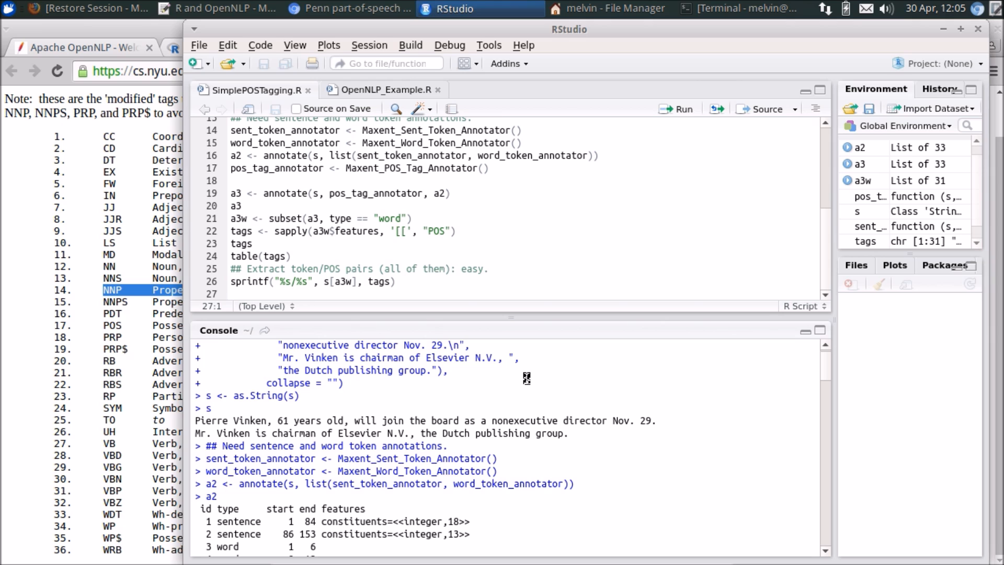
left_click(232, 293)
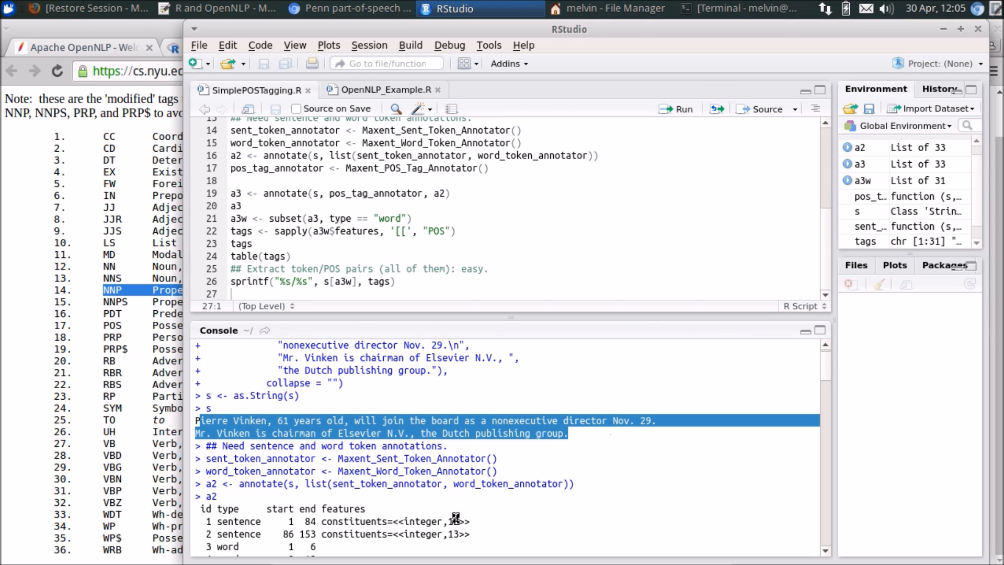
scroll("down", 3)
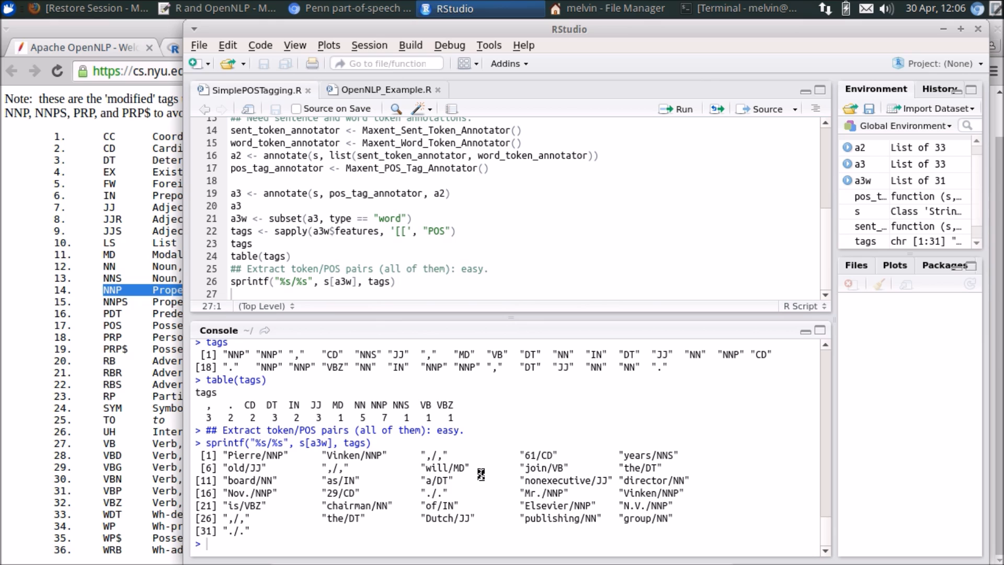
mouse_move(288, 518)
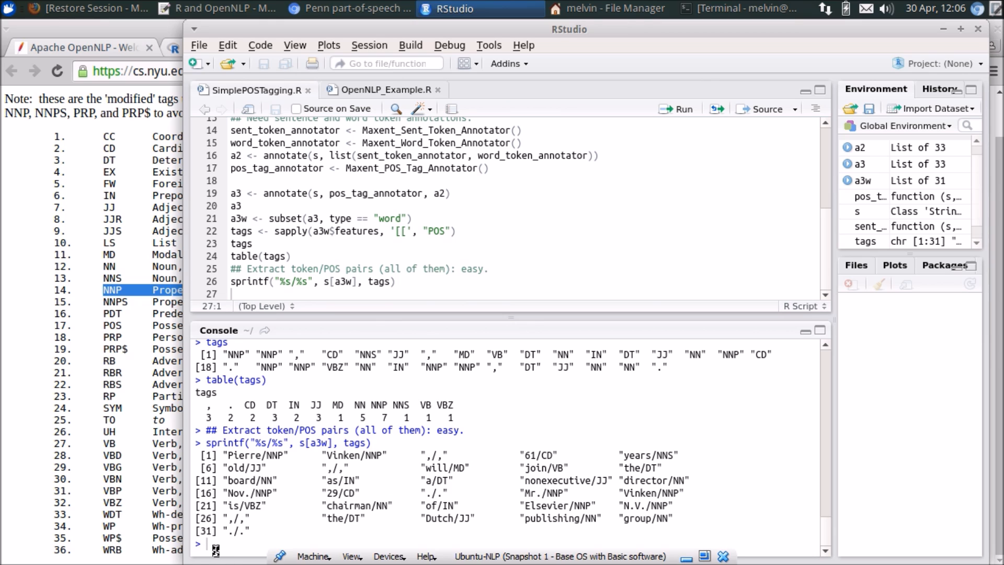
mouse_move(488, 264)
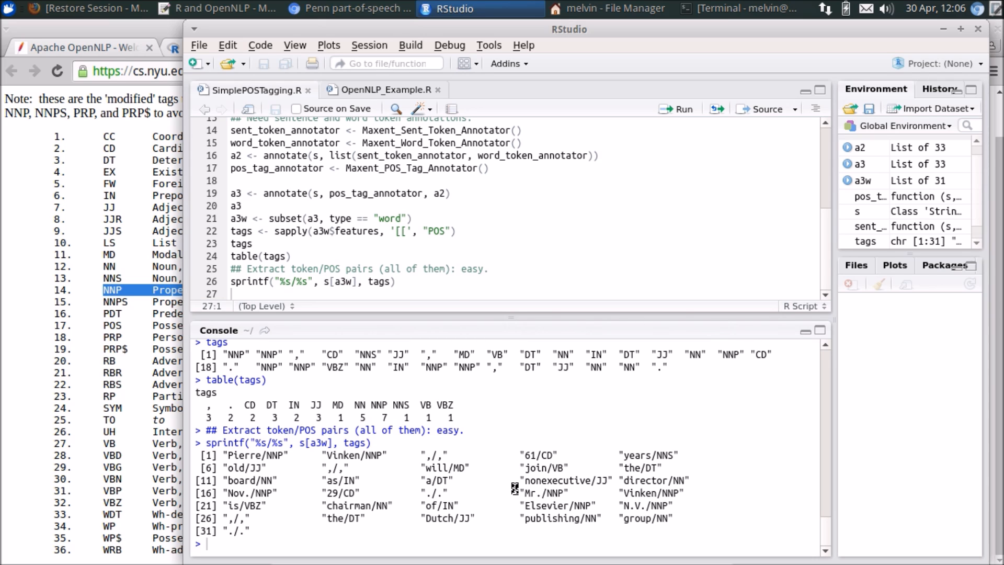
mouse_move(562, 480)
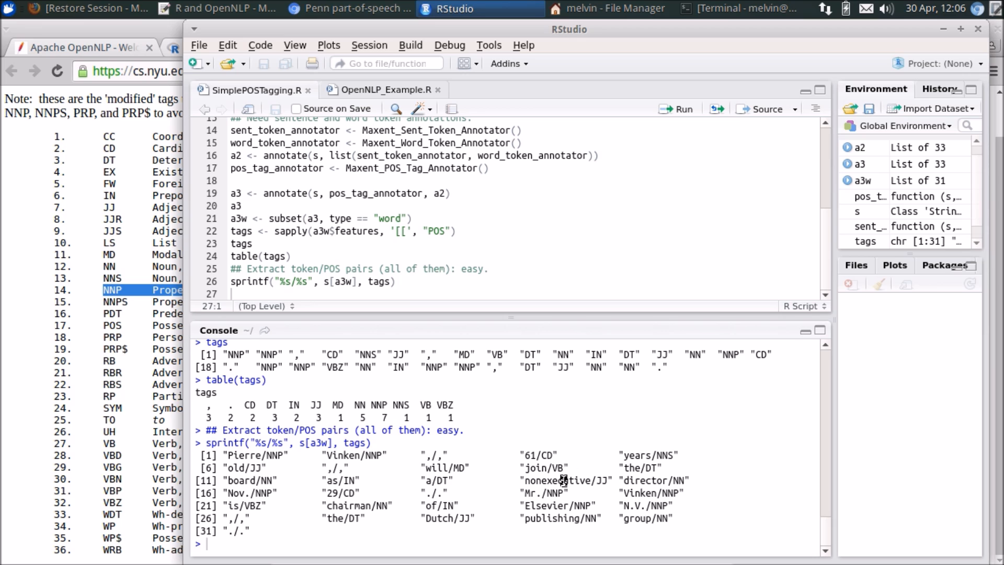
mouse_move(353, 509)
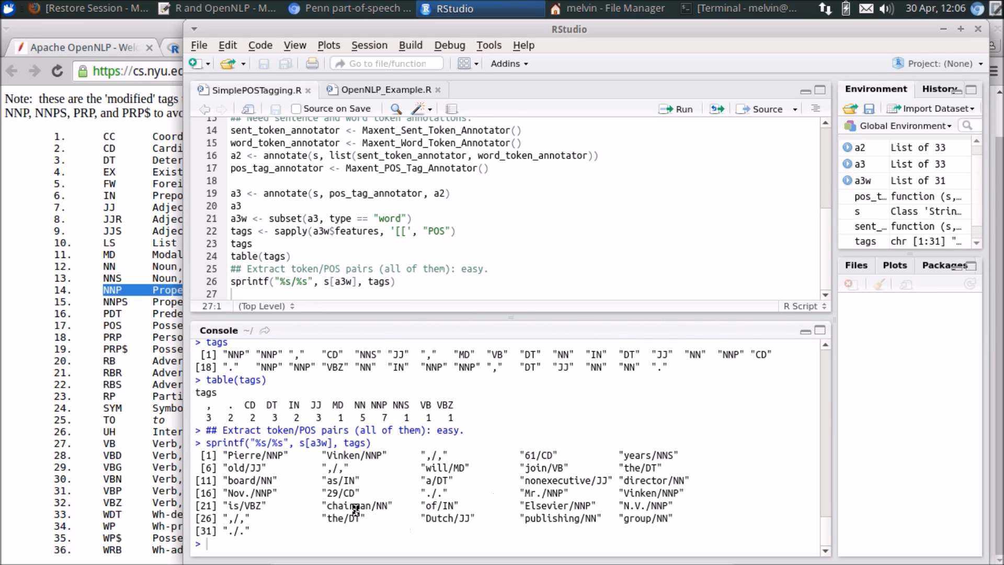